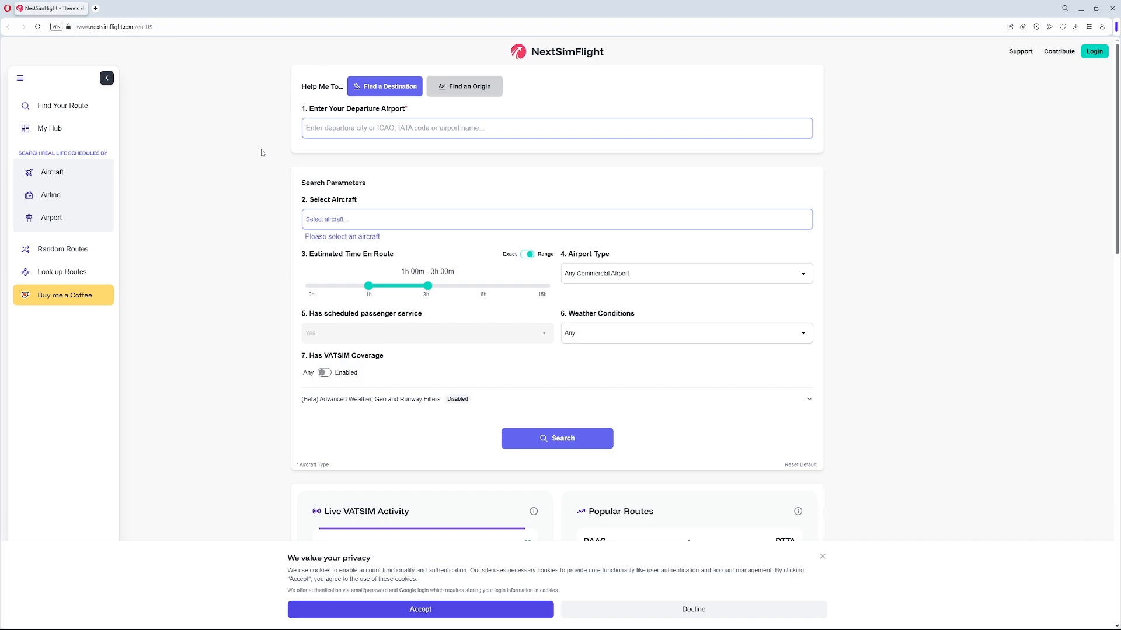
{"action": "mouse_move", "coordinate": [222, 104]}
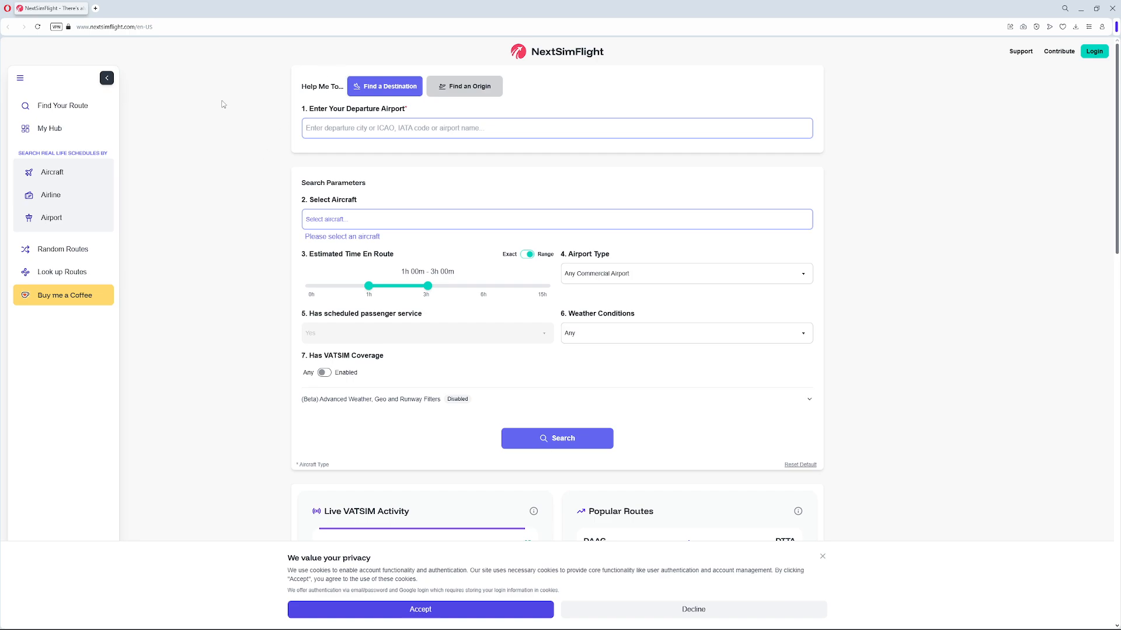
{"action": "mouse_move", "coordinate": [233, 157]}
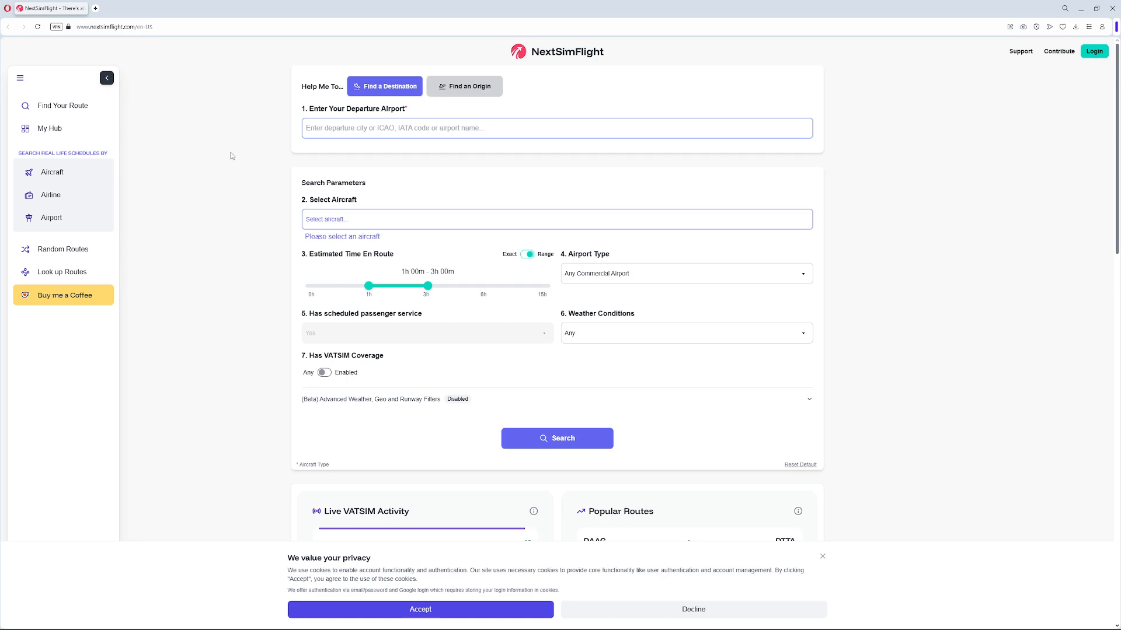
{"action": "mouse_move", "coordinate": [251, 212]}
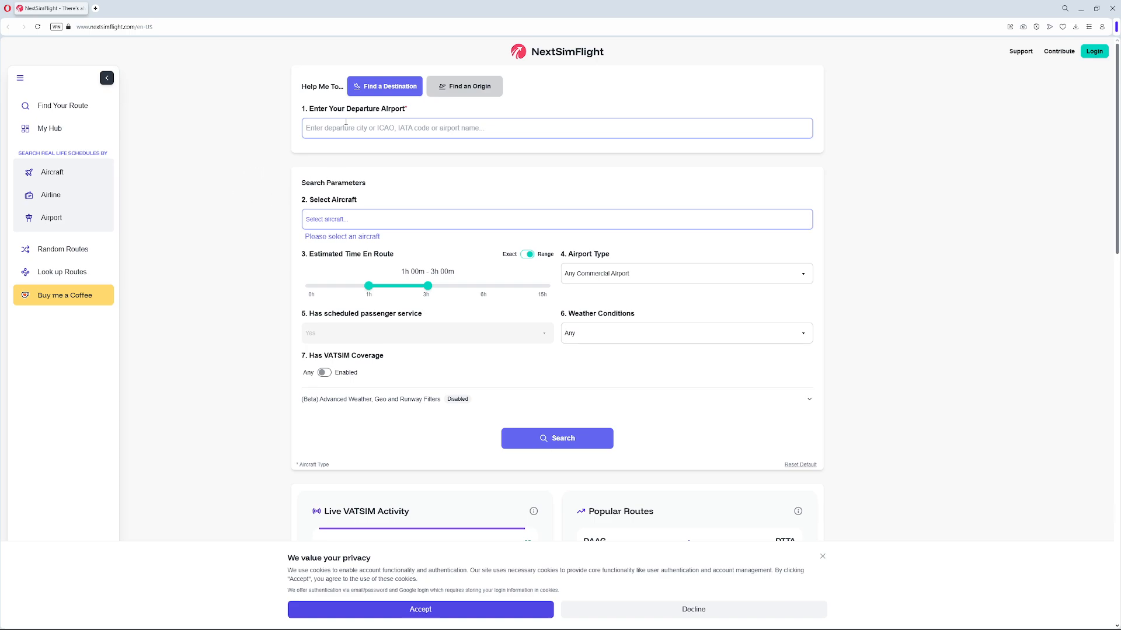
Step: Set Hartford Brainard Airport (KHFD) as departure by searching 'khf'
{"action": "type", "text": "khf"}
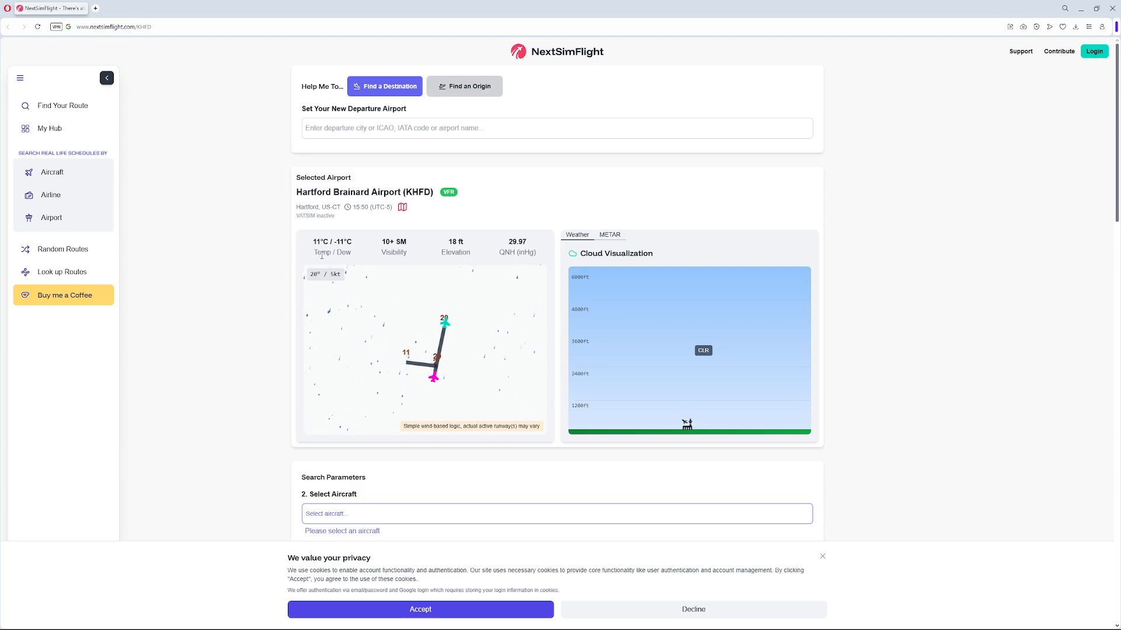
{"action": "scroll", "scroll_direction": "down", "scroll_amount": 3}
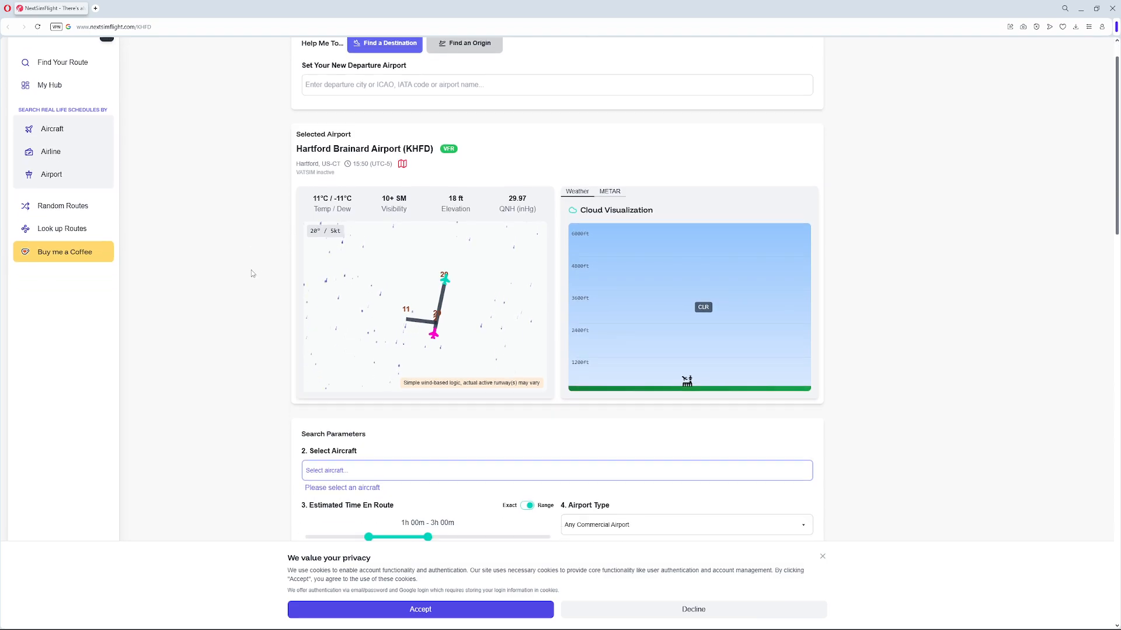
Step: Choose Fast Piston aircraft and a 0h15m–0h45m flight time range
{"action": "left_click", "coordinate": [556, 471]}
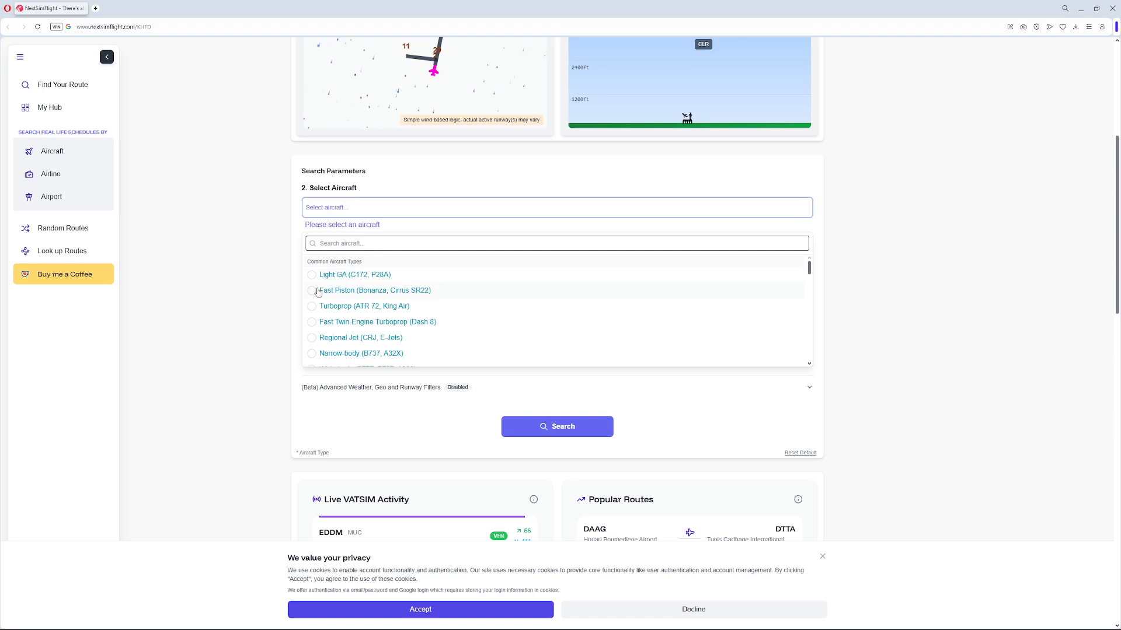
{"action": "left_click", "coordinate": [374, 290]}
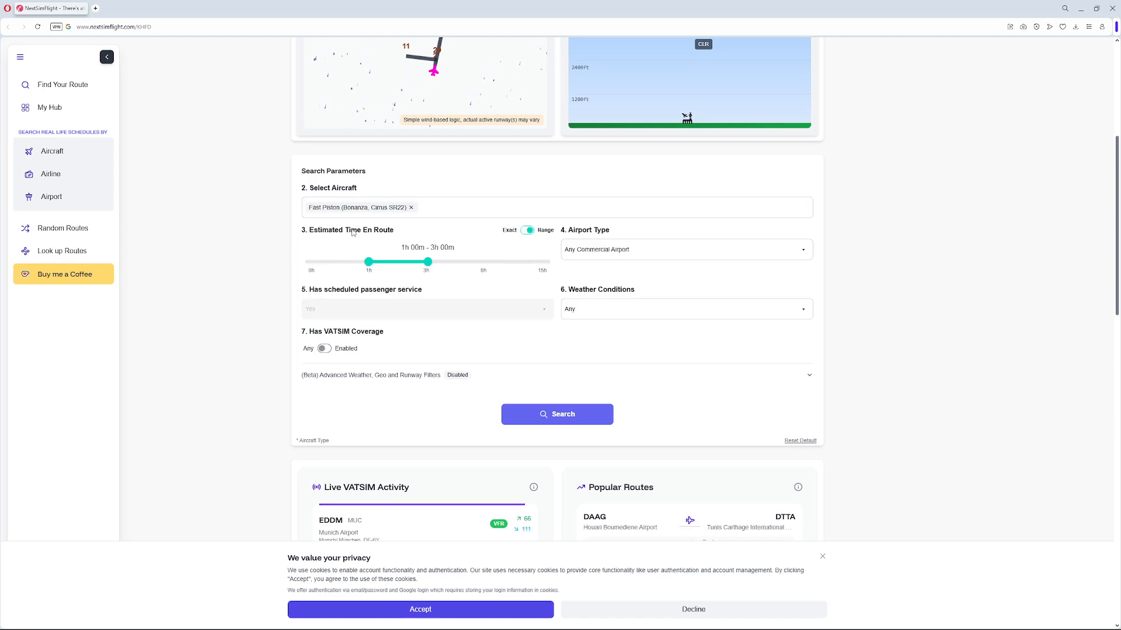
{"action": "left_click_drag", "start_coordinate": [369, 262], "coordinate": [323, 262]}
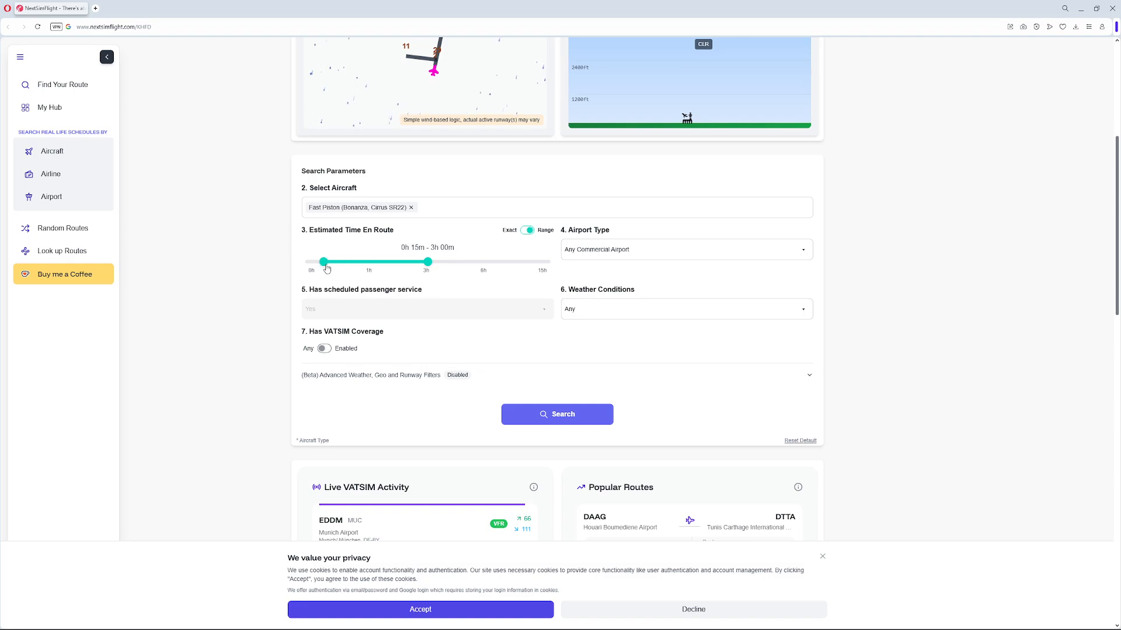
{"action": "left_click_drag", "start_coordinate": [426, 261], "coordinate": [354, 261]}
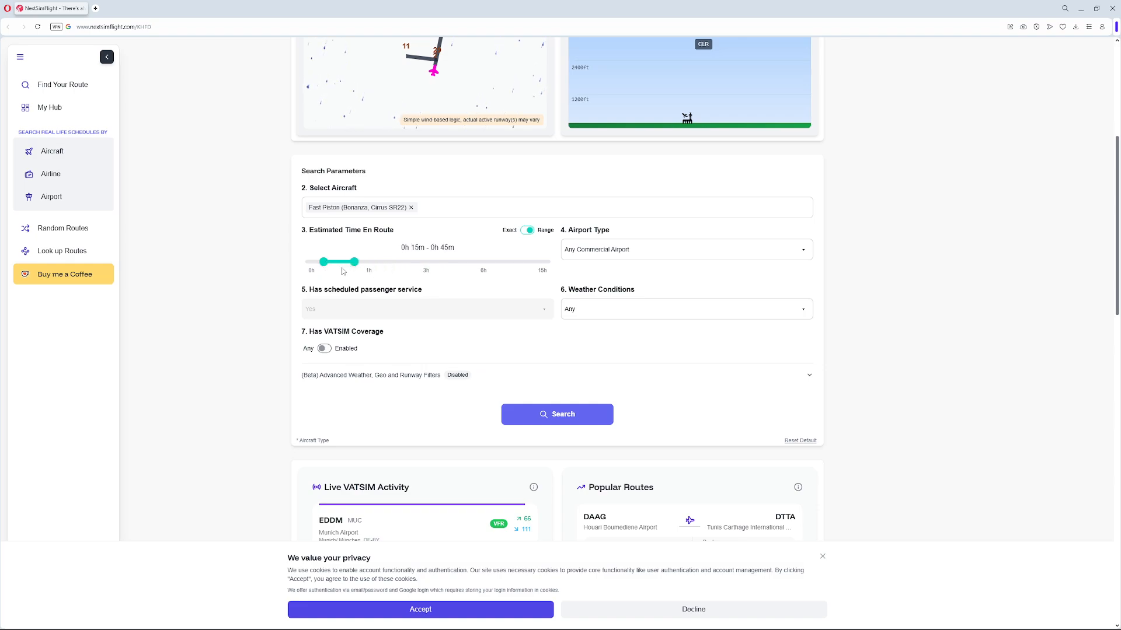
{"action": "mouse_move", "coordinate": [451, 255]}
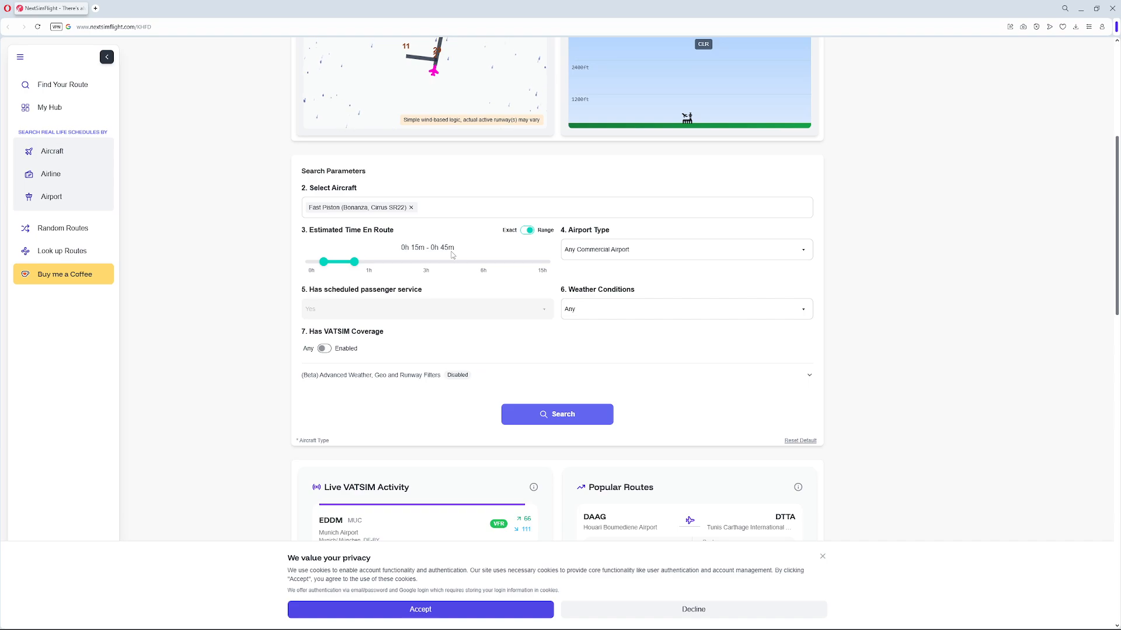
Step: Set destination type to Regional-sized Airport, keeping weather conditions at Any
{"action": "left_click", "coordinate": [684, 250]}
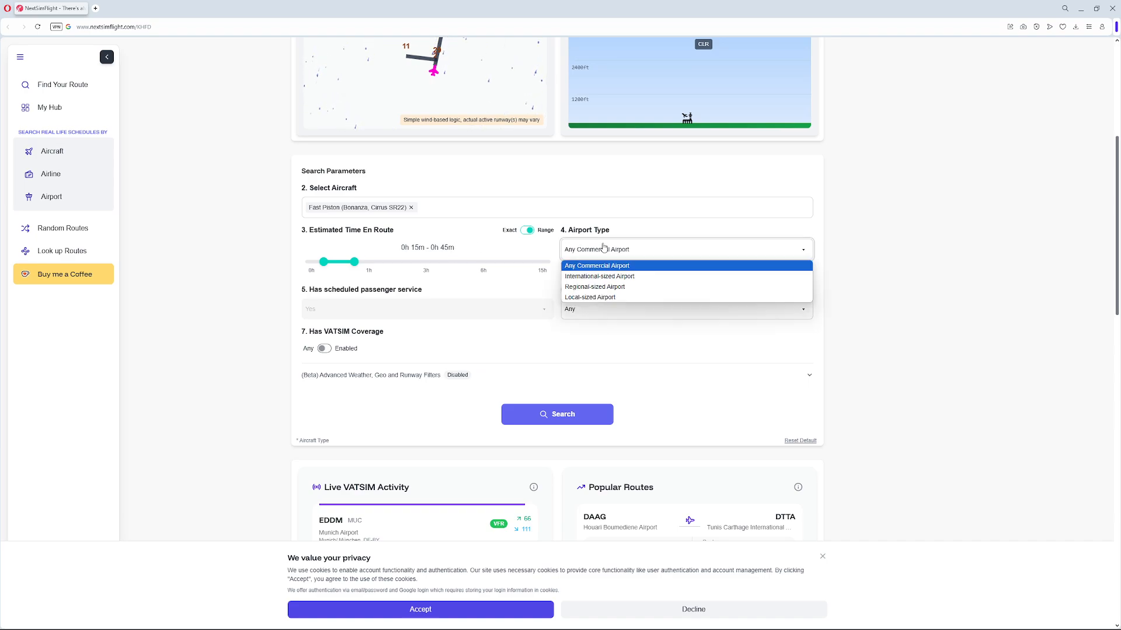
{"action": "mouse_move", "coordinate": [594, 287]}
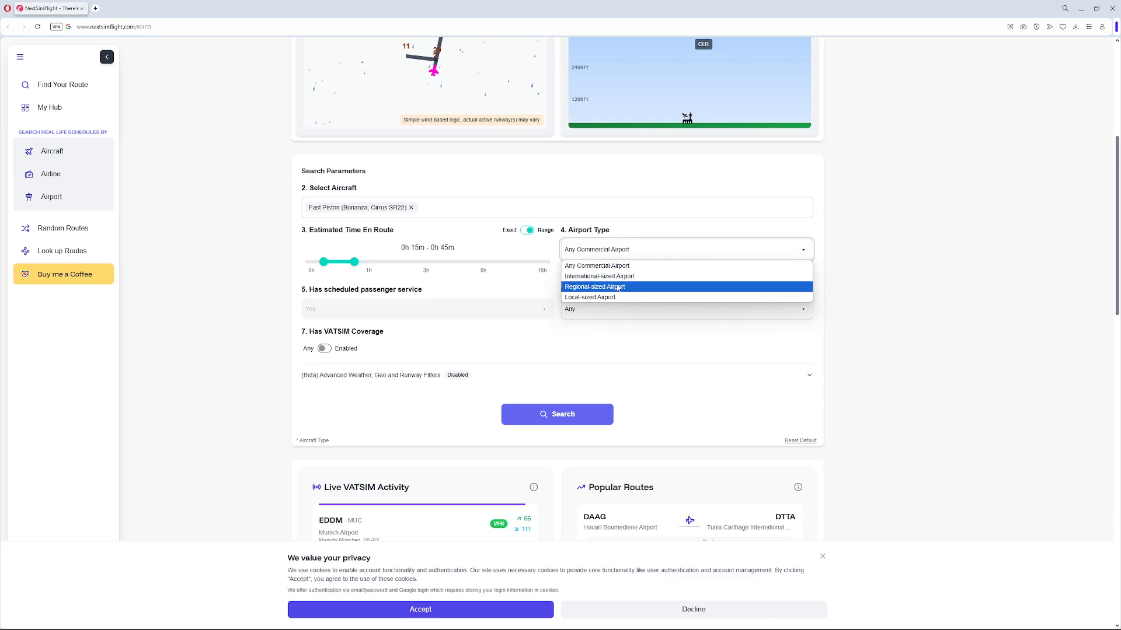
{"action": "left_click", "coordinate": [594, 286]}
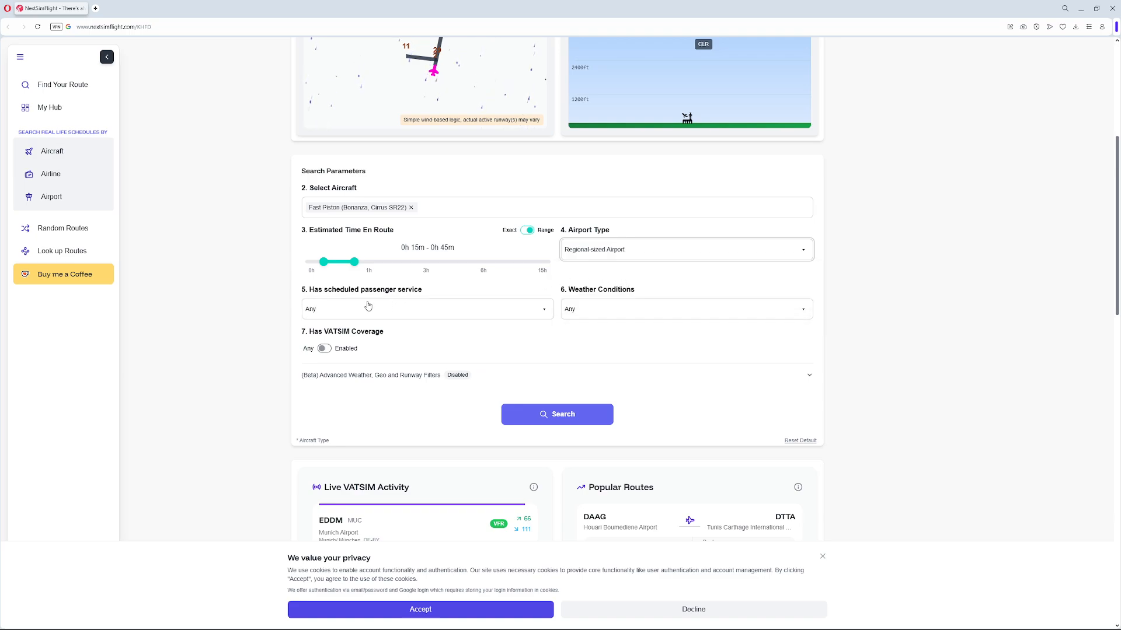
{"action": "left_click", "coordinate": [685, 309]}
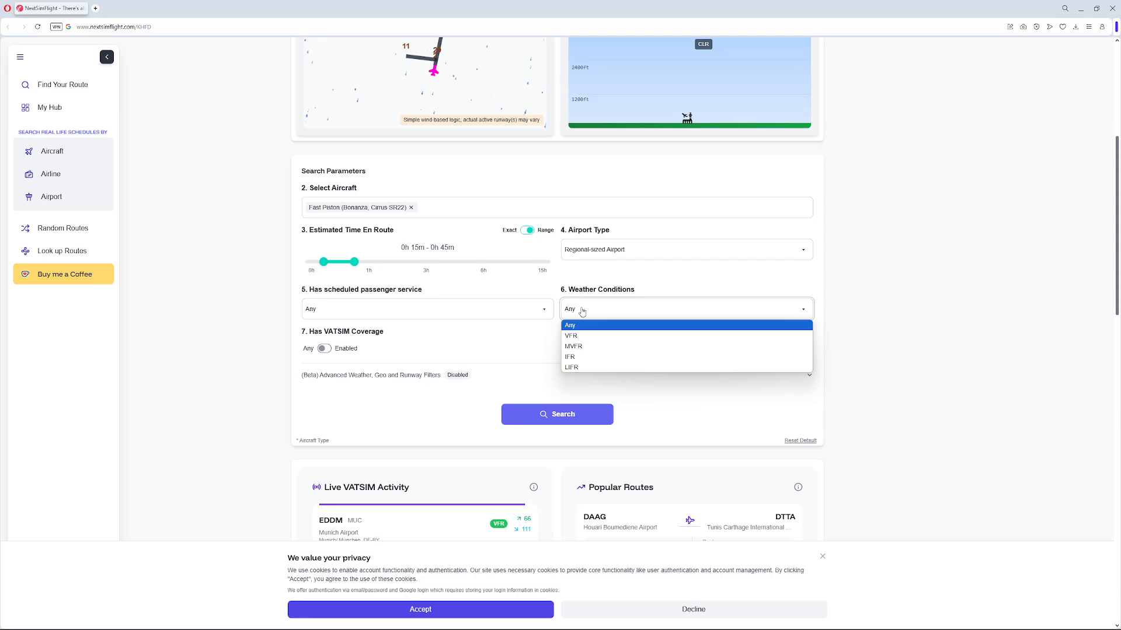
{"action": "left_click", "coordinate": [570, 325]}
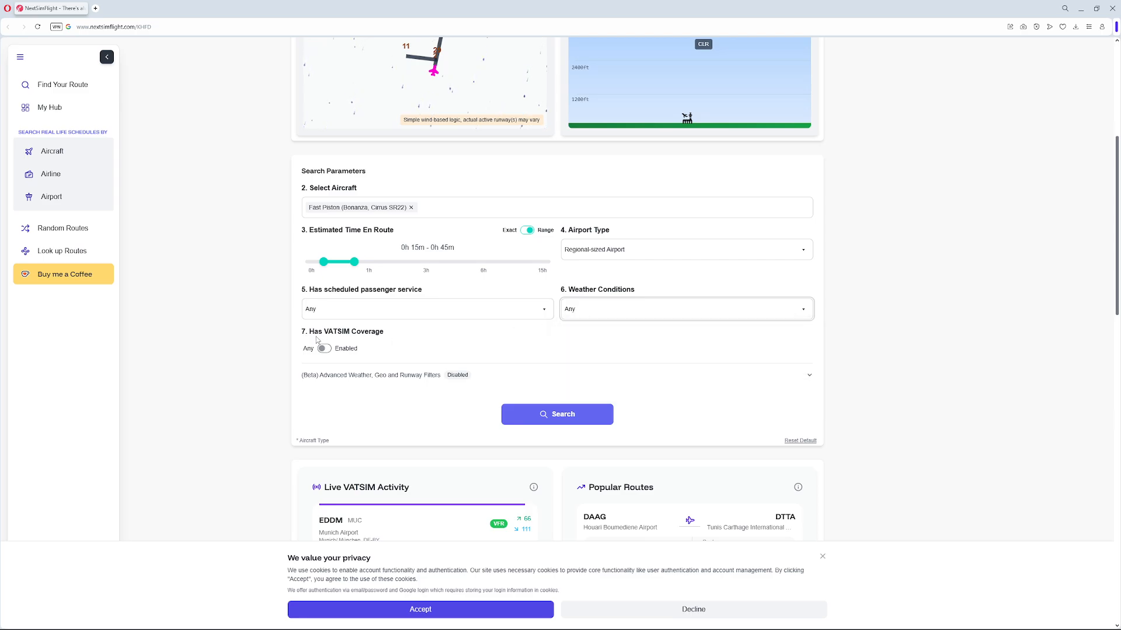
{"action": "scroll", "scroll_direction": "down", "scroll_amount": 3}
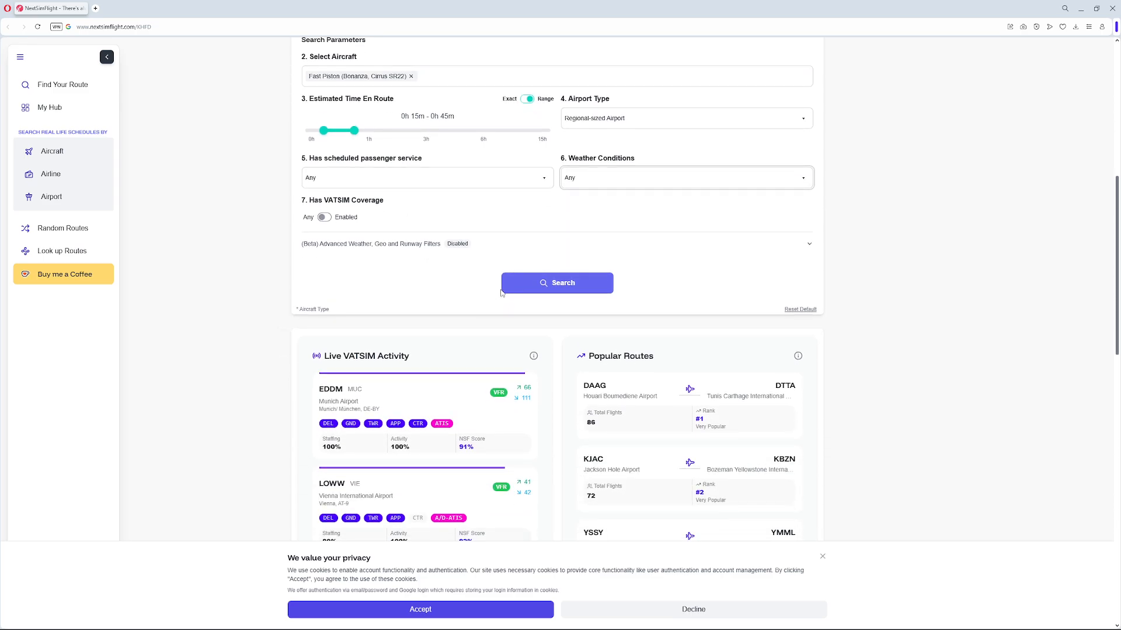
Step: Run the search and browse the 20 suggested regional-sized destination cards
{"action": "left_click", "coordinate": [557, 283]}
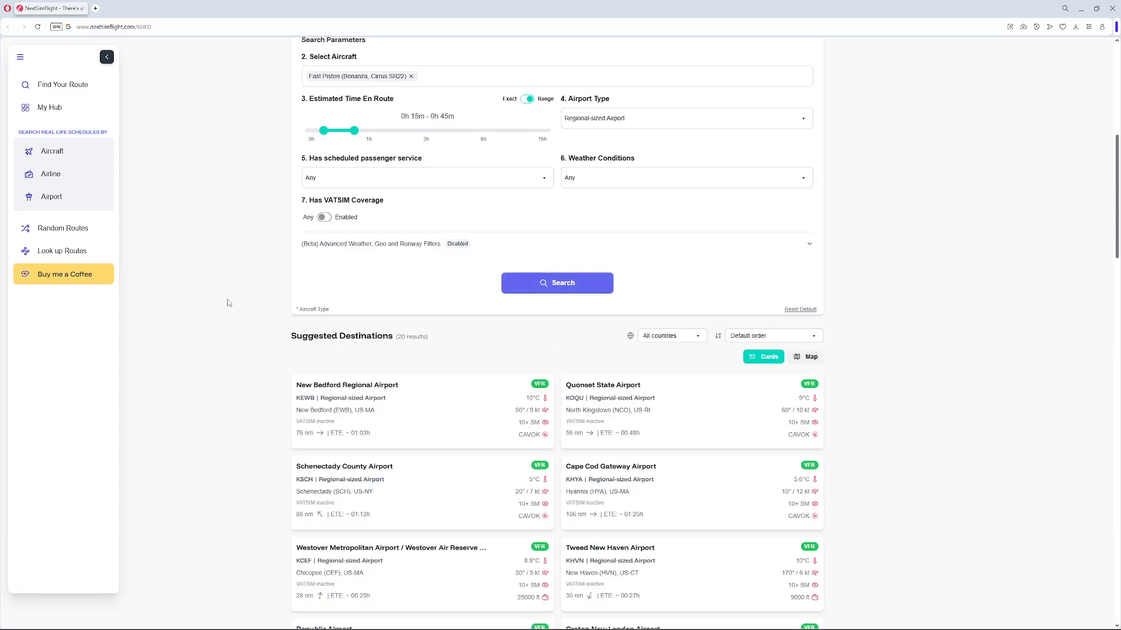
{"action": "scroll", "scroll_direction": "down", "scroll_amount": 3}
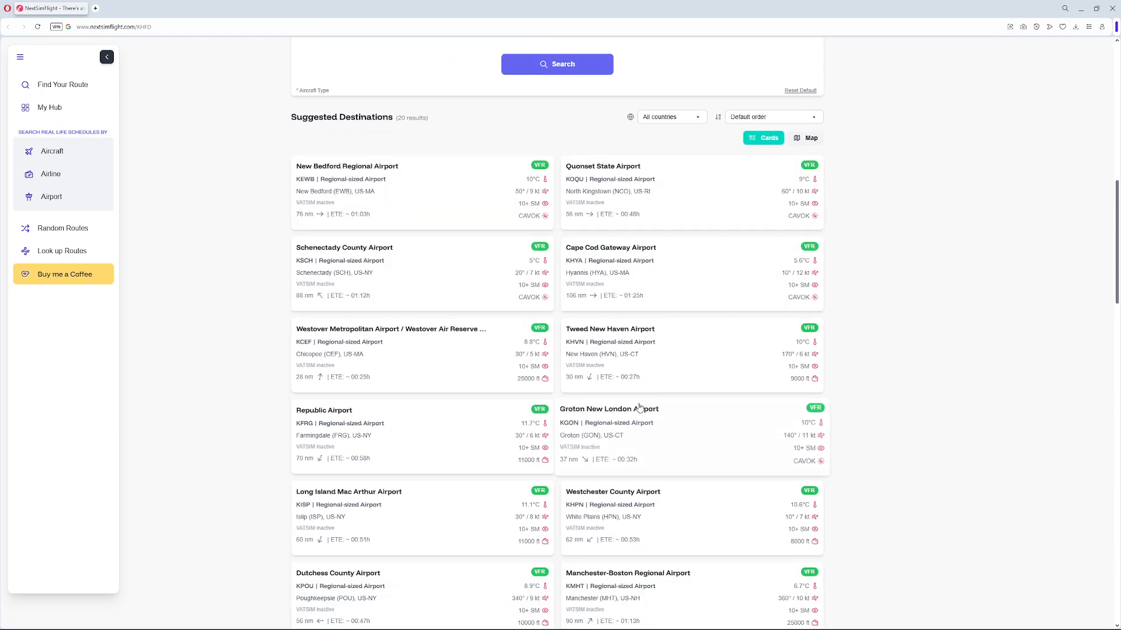
{"action": "scroll", "scroll_direction": "down", "scroll_amount": 3}
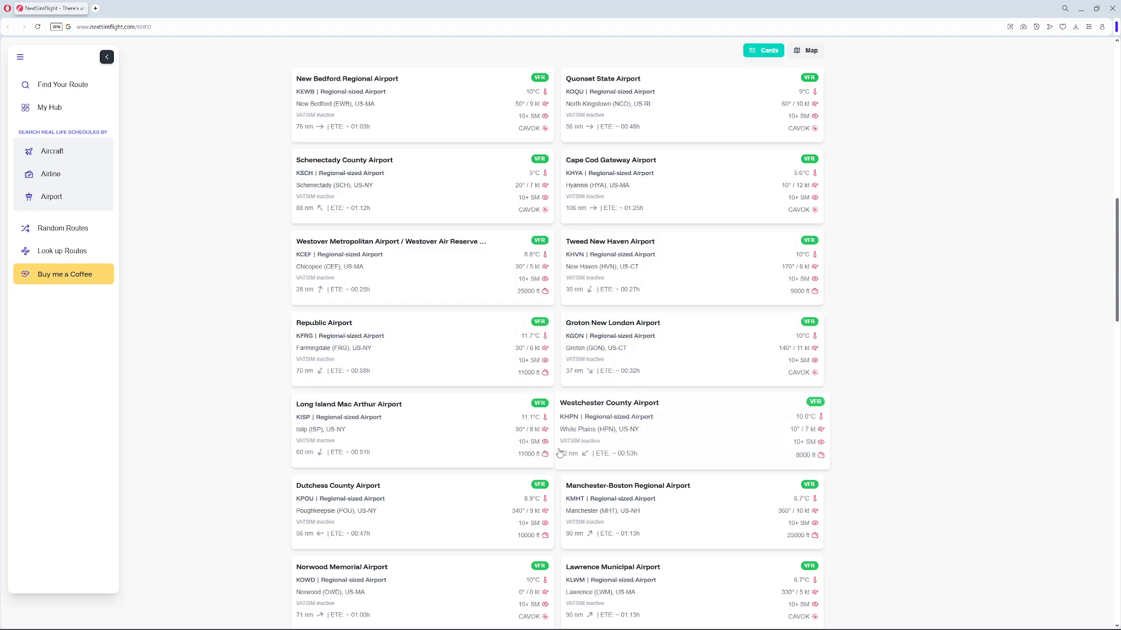
{"action": "scroll", "scroll_direction": "down", "scroll_amount": 3}
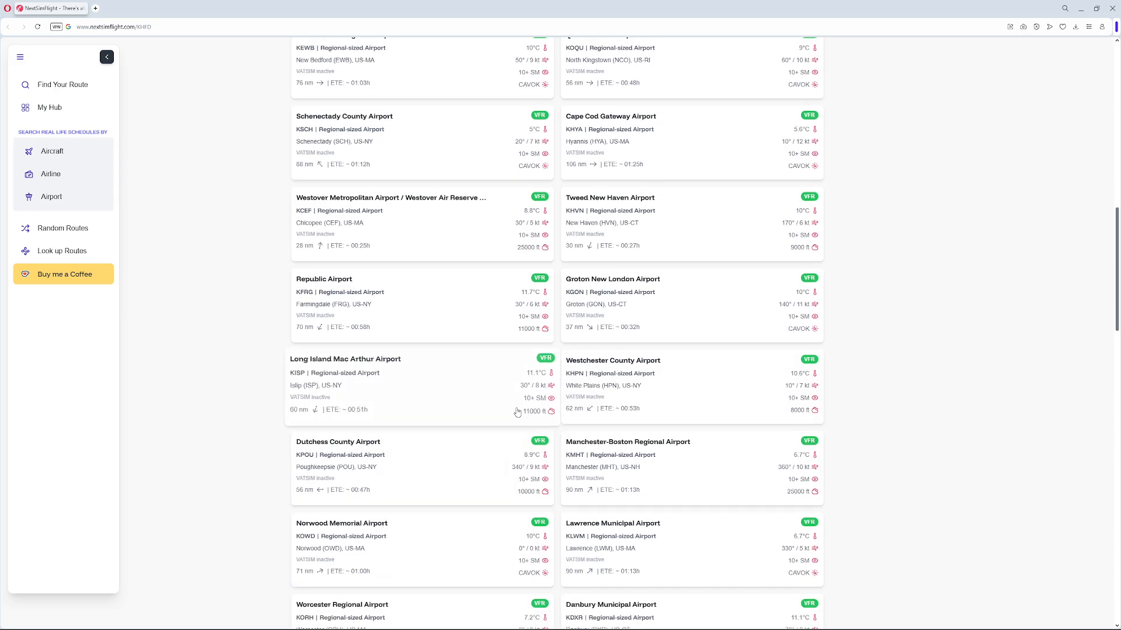
{"action": "scroll", "scroll_direction": "down", "scroll_amount": 3}
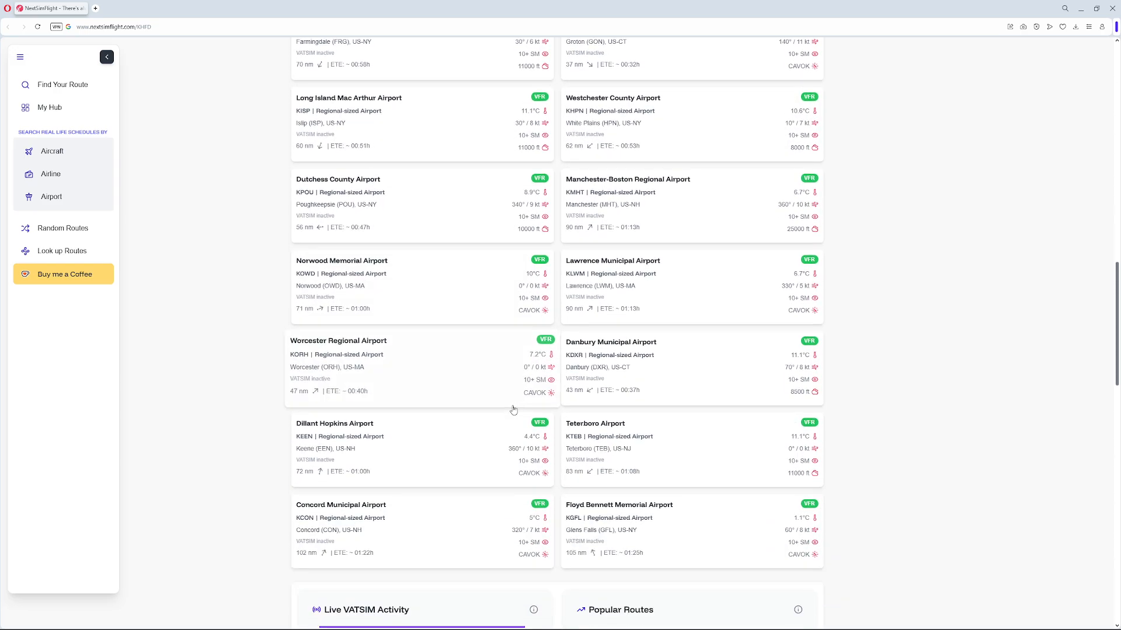
{"action": "scroll", "scroll_direction": "down", "scroll_amount": 3}
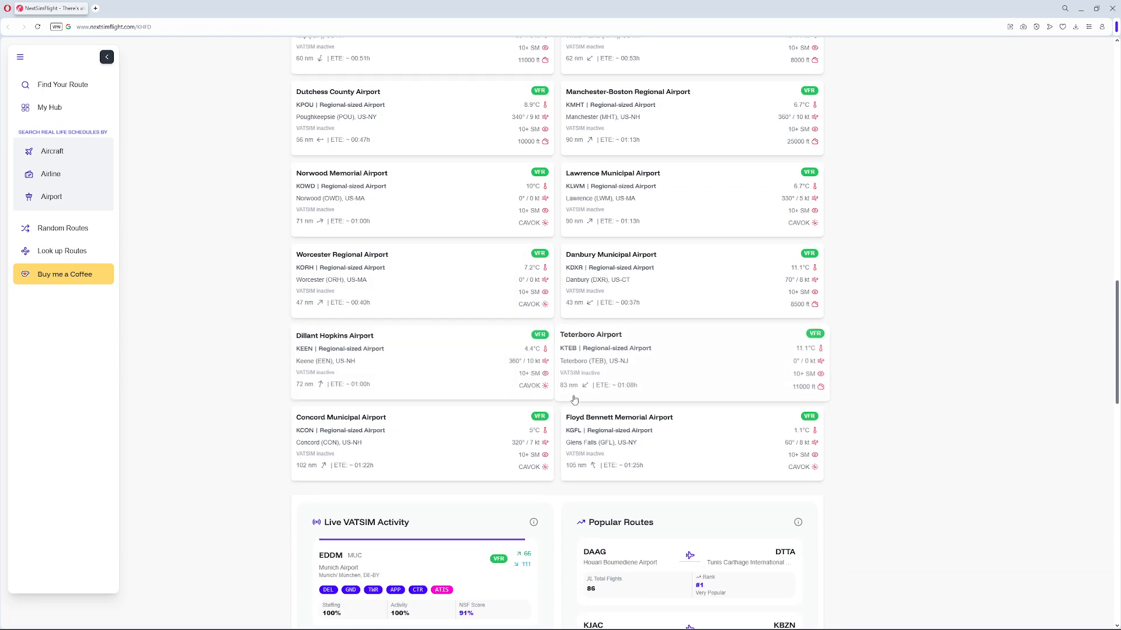
Step: Open the KHFD to Dillant Hopkins (KEEN) route and view both airports' weather and runways
{"action": "left_click", "coordinate": [335, 336]}
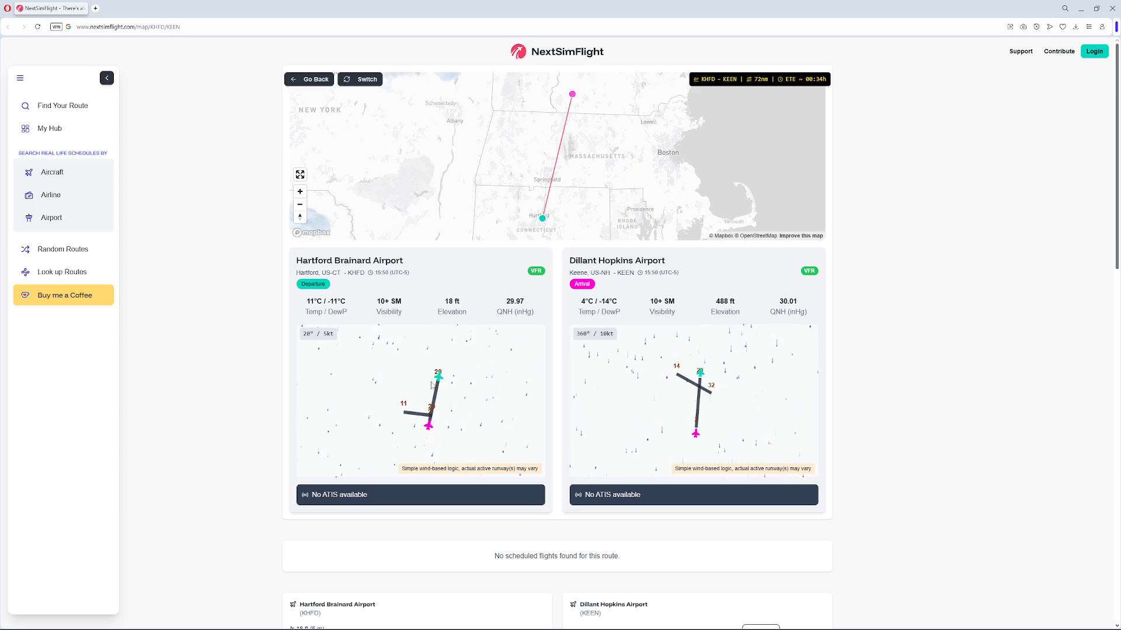
{"action": "scroll", "scroll_direction": "down", "scroll_amount": 3}
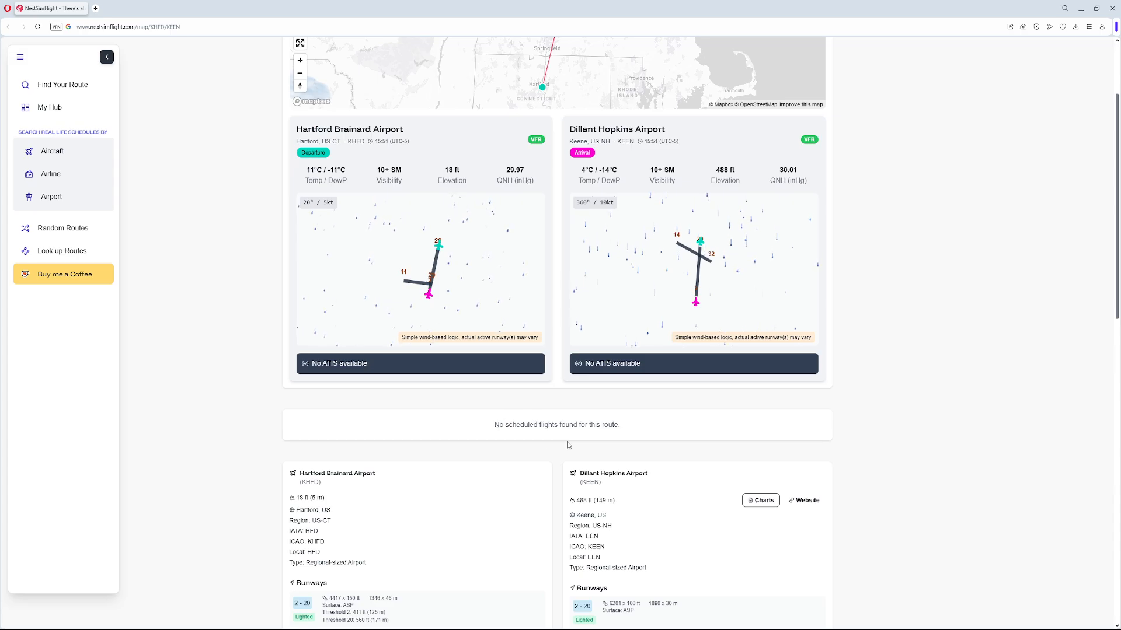
{"action": "scroll", "scroll_direction": "down", "scroll_amount": 3}
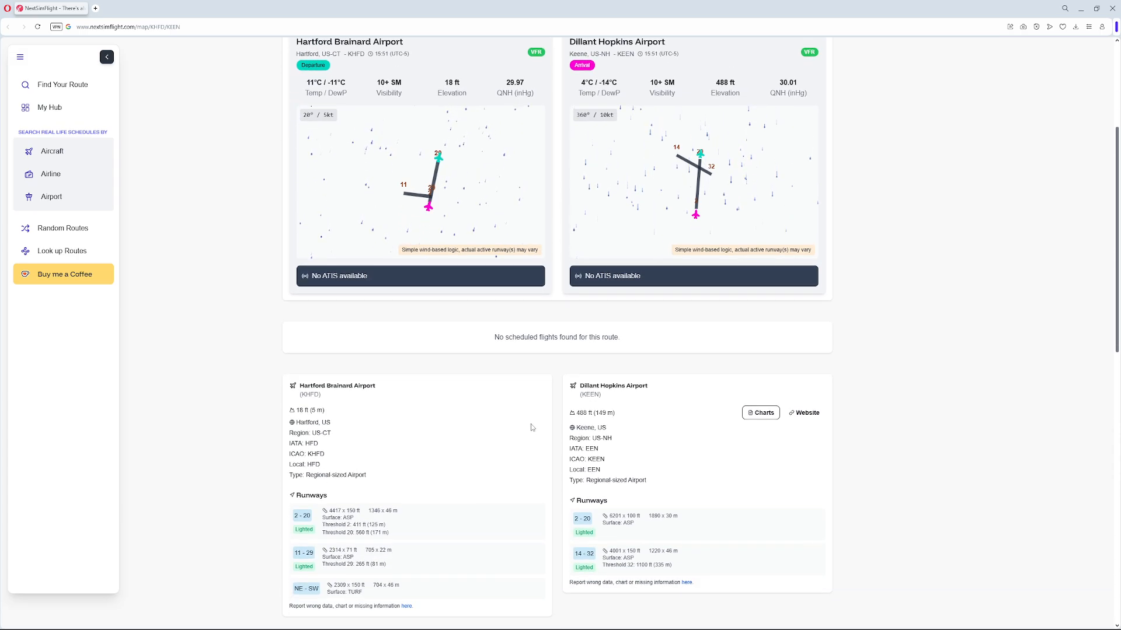
{"action": "scroll", "scroll_direction": "down", "scroll_amount": 3}
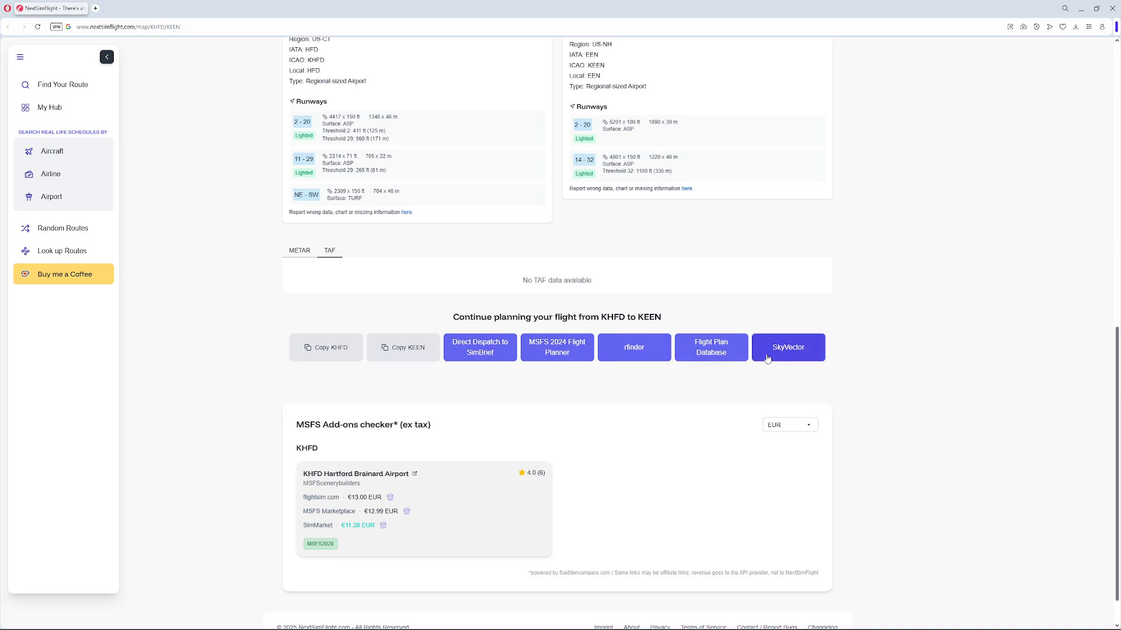
{"action": "mouse_move", "coordinate": [480, 347]}
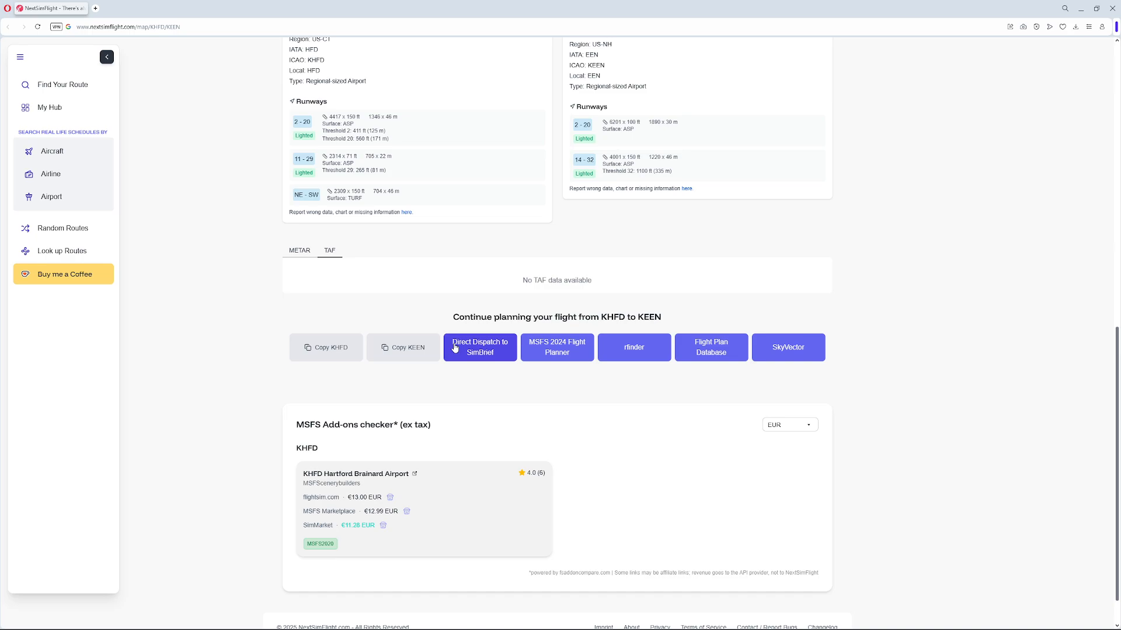
{"action": "mouse_move", "coordinate": [598, 380]}
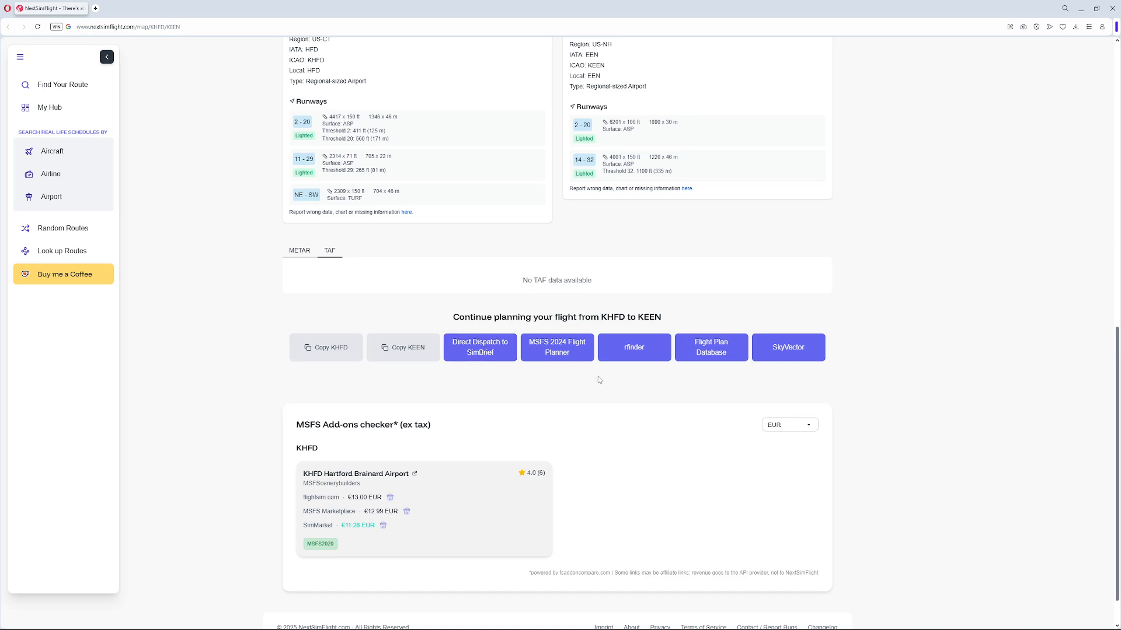
{"action": "mouse_move", "coordinate": [633, 347]}
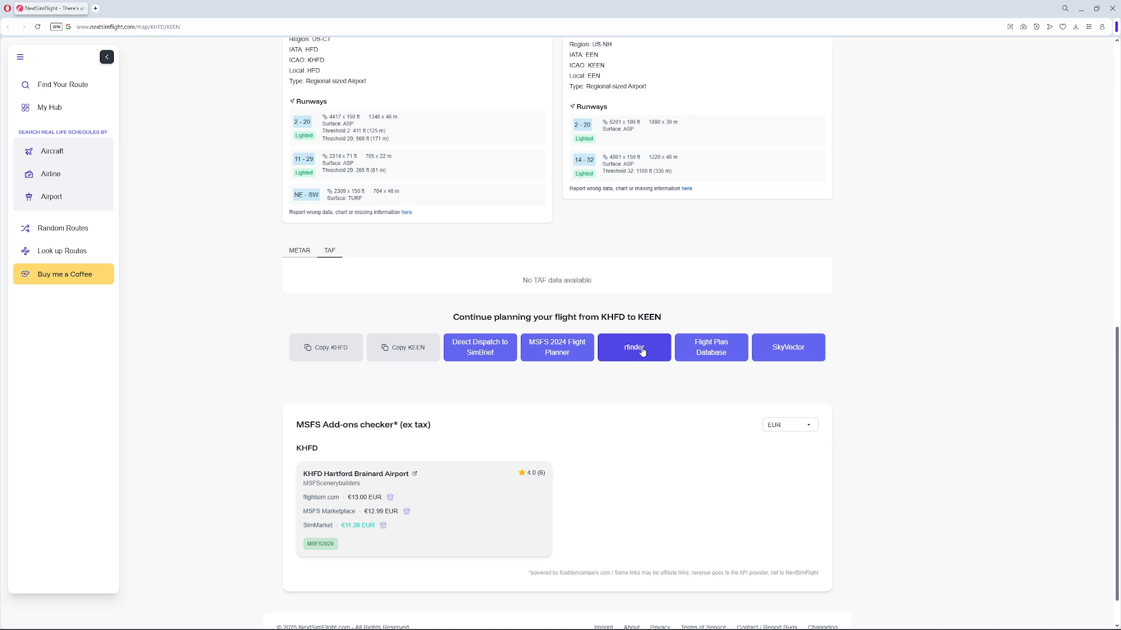
{"action": "left_click", "coordinate": [787, 347]}
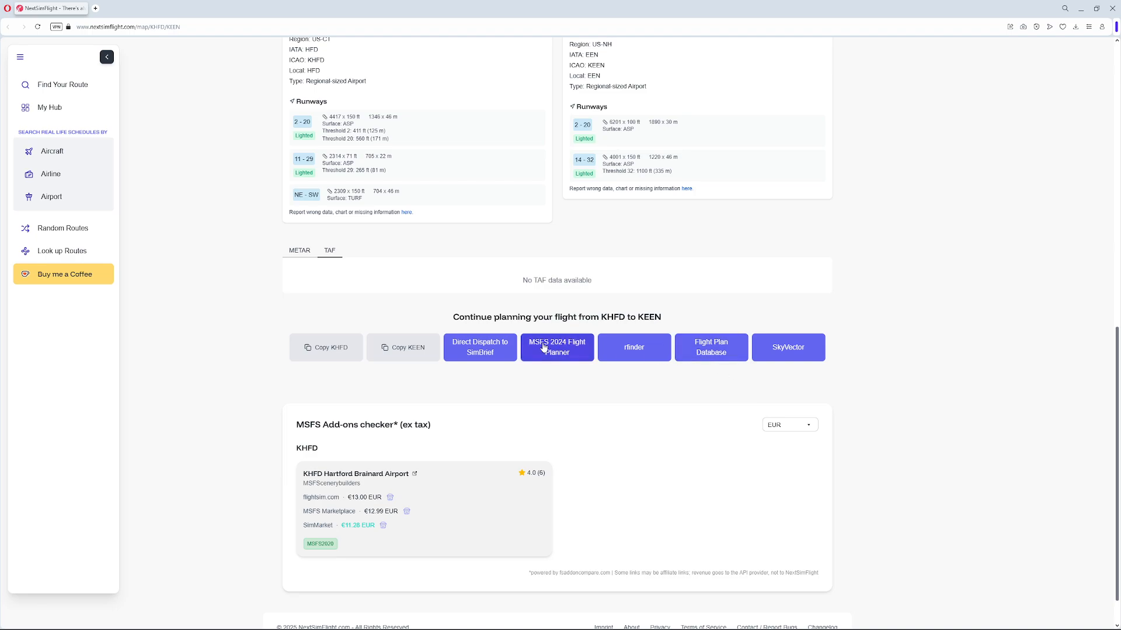
{"action": "scroll", "scroll_direction": "down", "scroll_amount": 3}
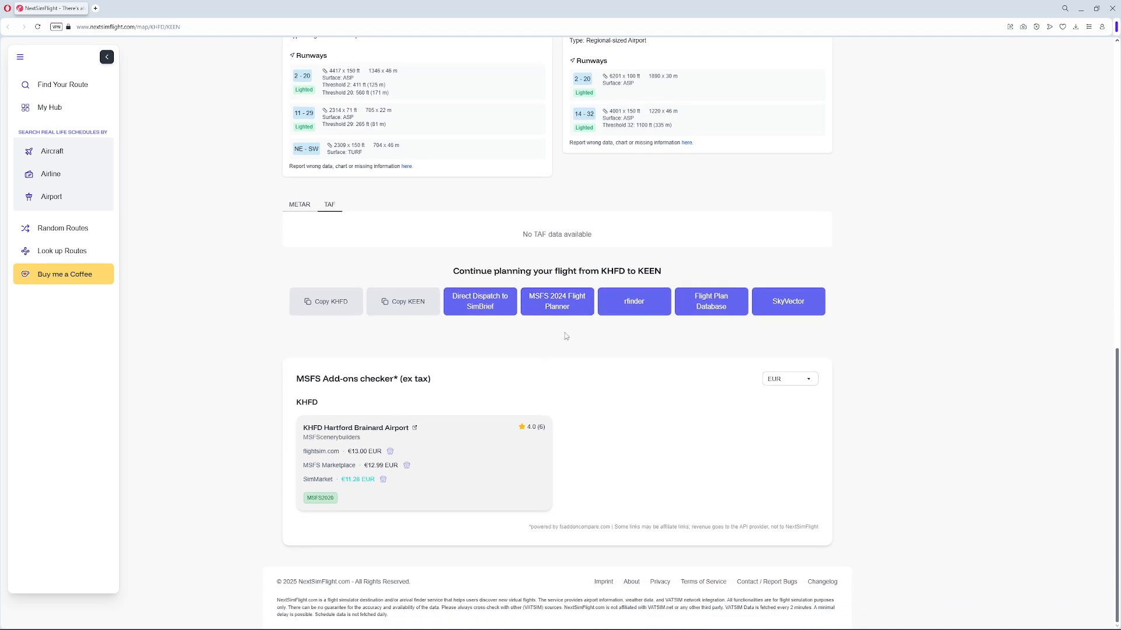
{"action": "double_click", "coordinate": [328, 379]}
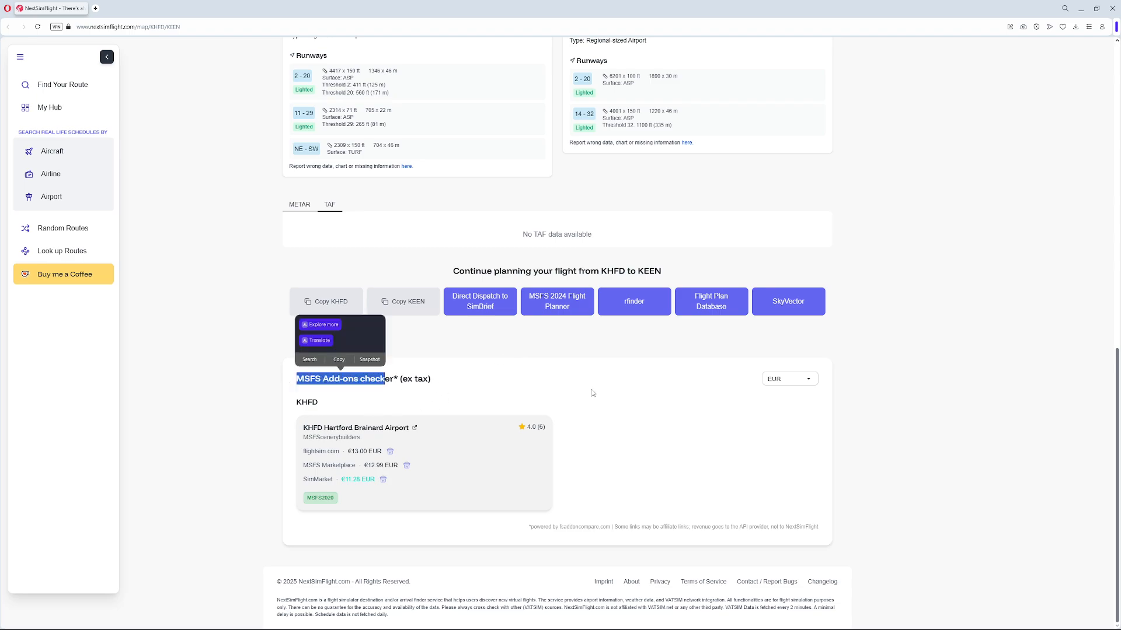
{"action": "left_click", "coordinate": [592, 393]}
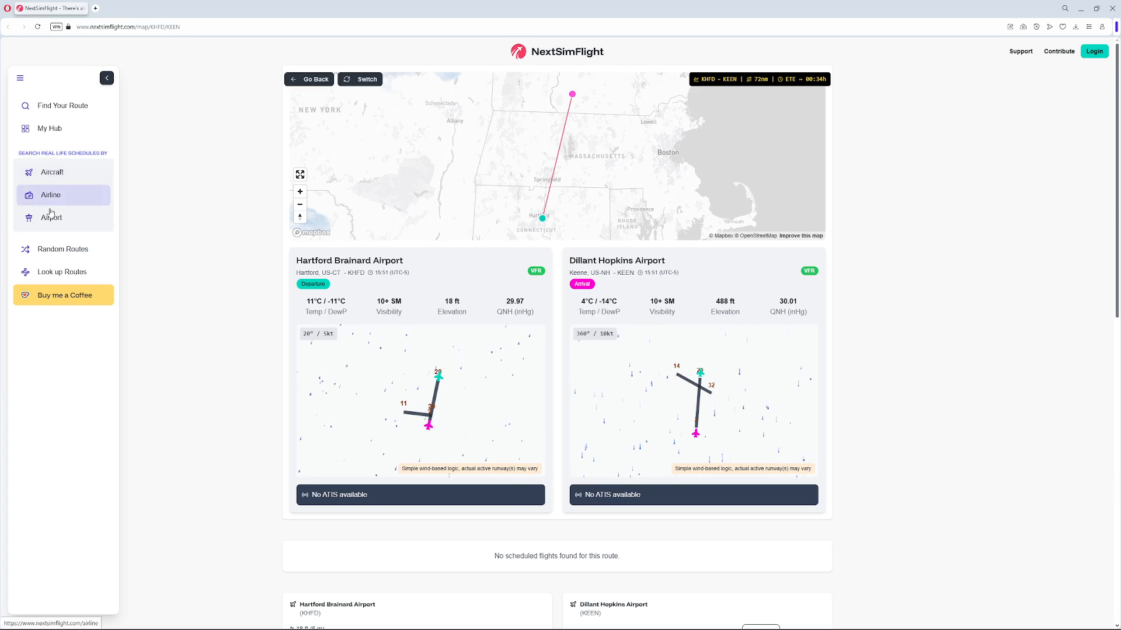
Step: In Airline route search, filter by 'Delt' and select Delta Air Lines
{"action": "left_click", "coordinate": [51, 194]}
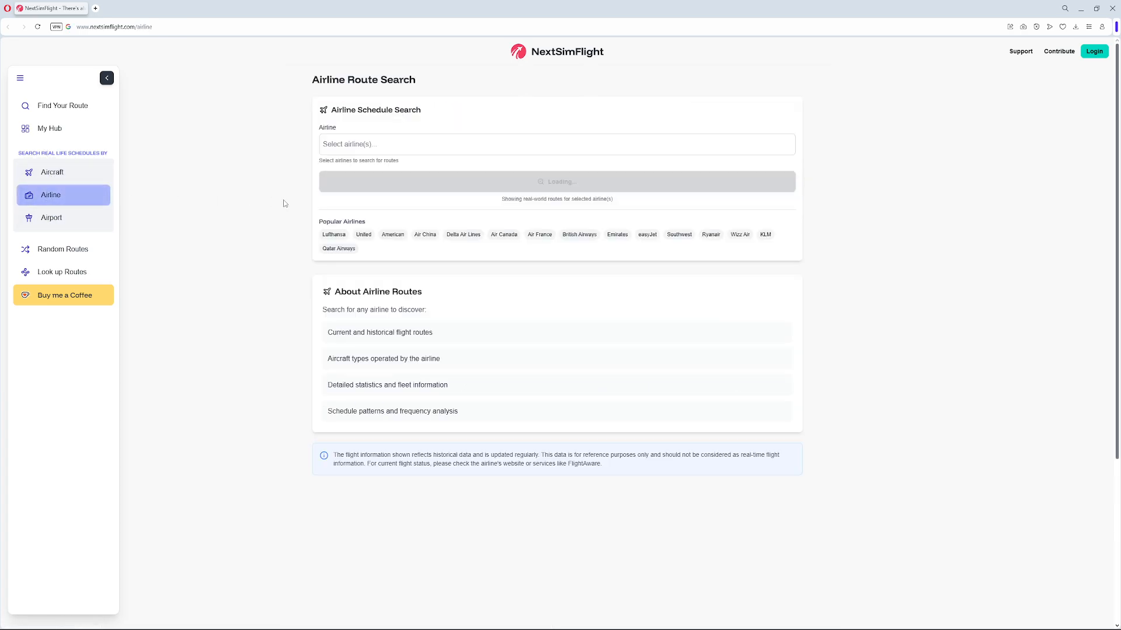
{"action": "left_click", "coordinate": [556, 144]}
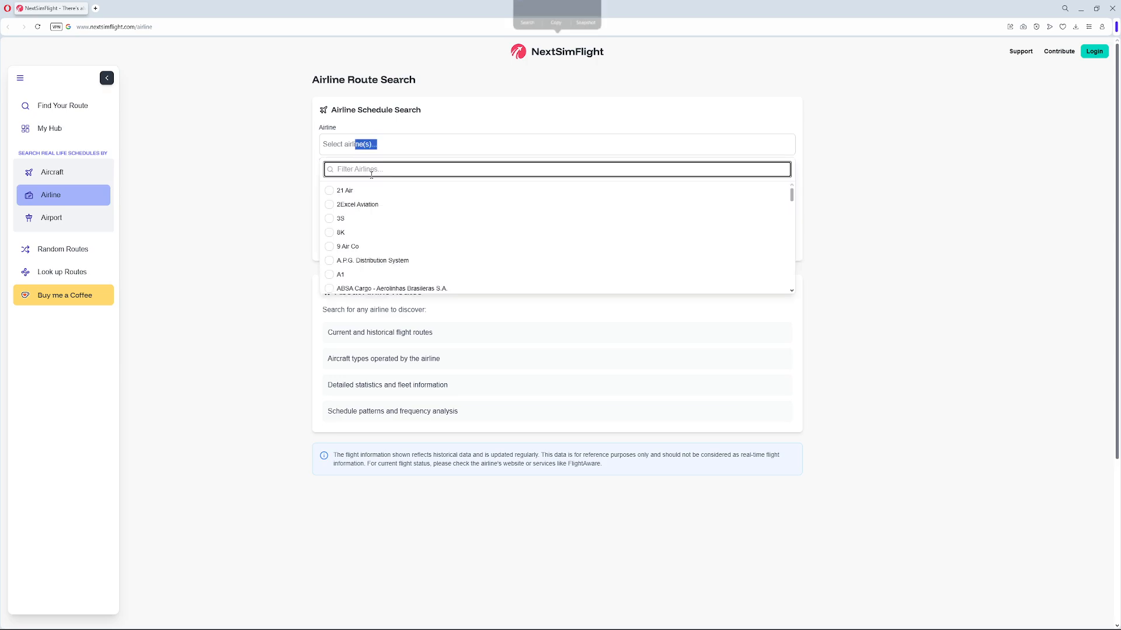
{"action": "type", "text": "D"}
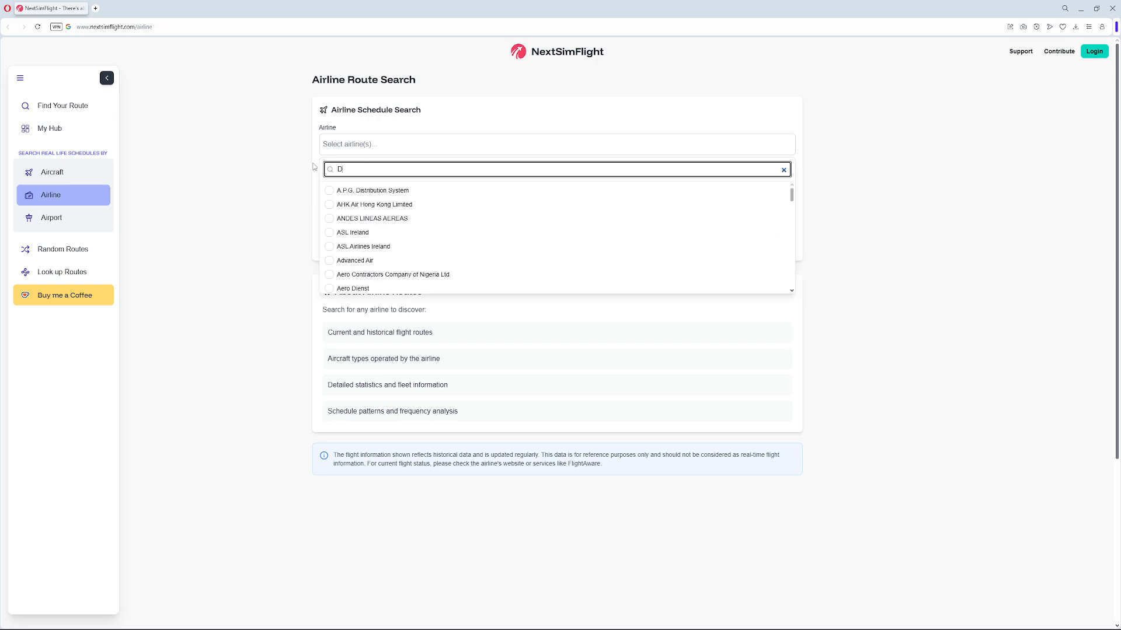
{"action": "type", "text": "elt"}
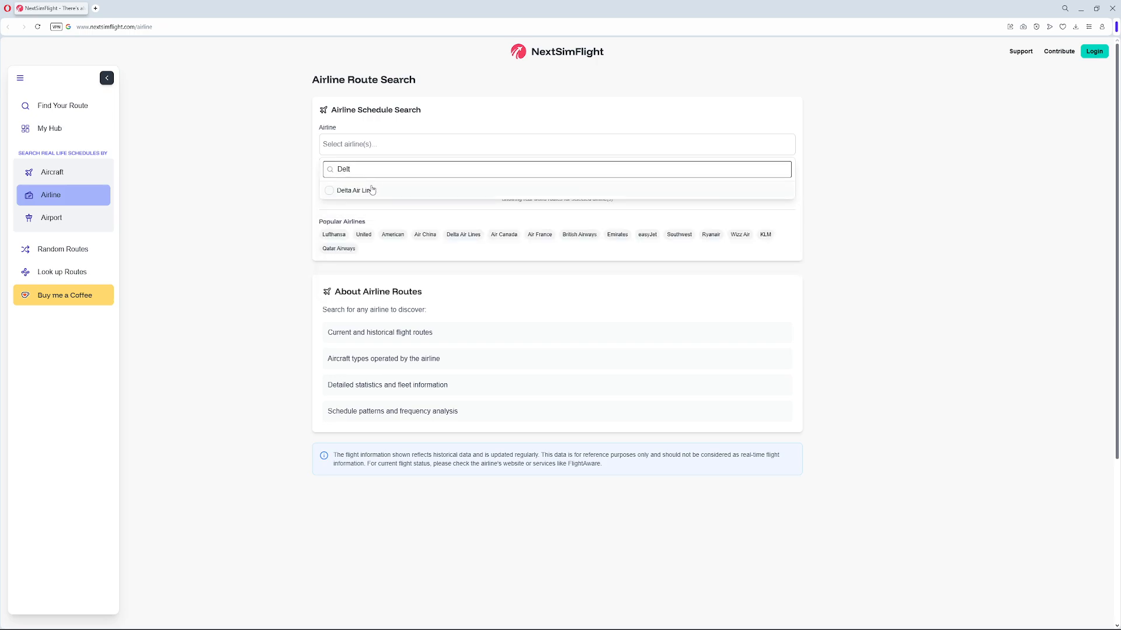
{"action": "left_click", "coordinate": [352, 190]}
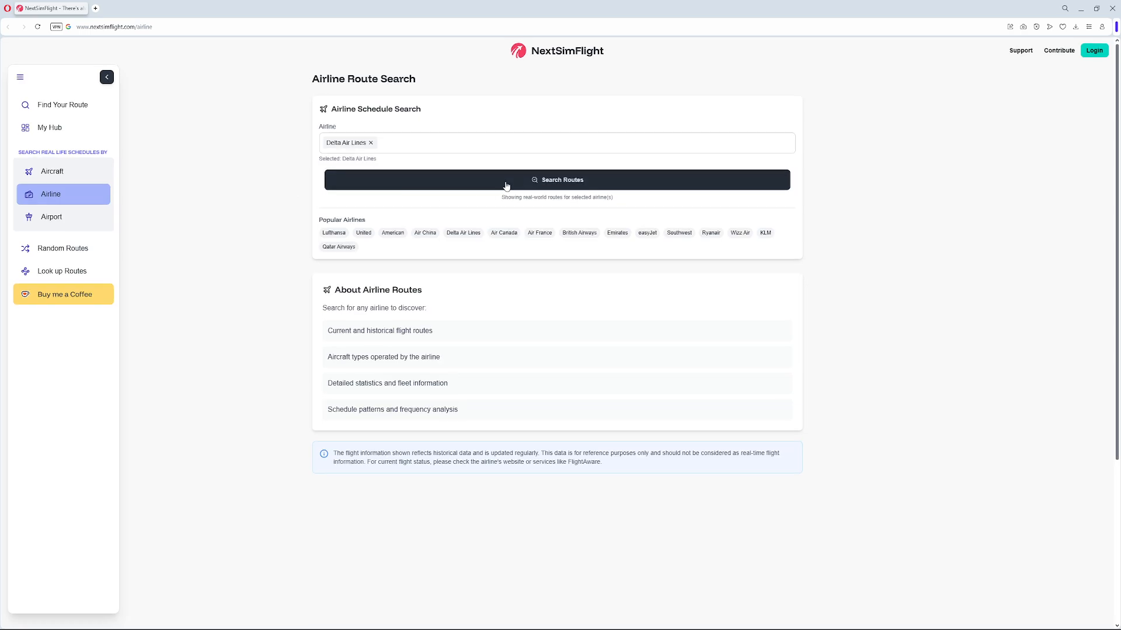
Step: Search Delta routes and review its statistics and first 500 of 4,616 flights
{"action": "left_click", "coordinate": [556, 179]}
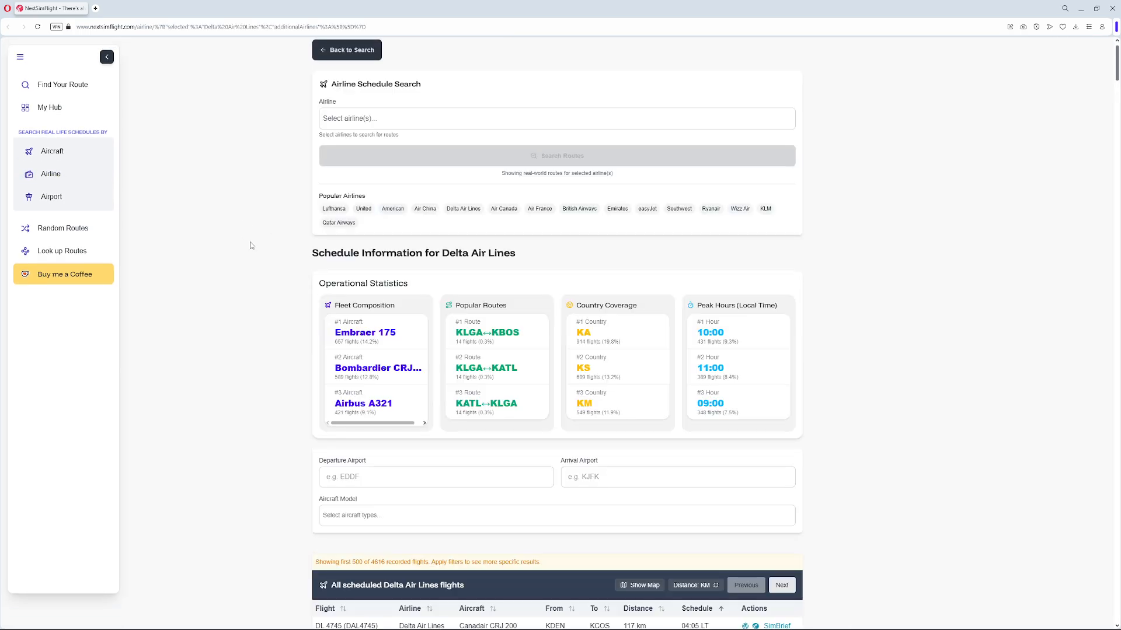
{"action": "scroll", "scroll_direction": "down", "scroll_amount": 3}
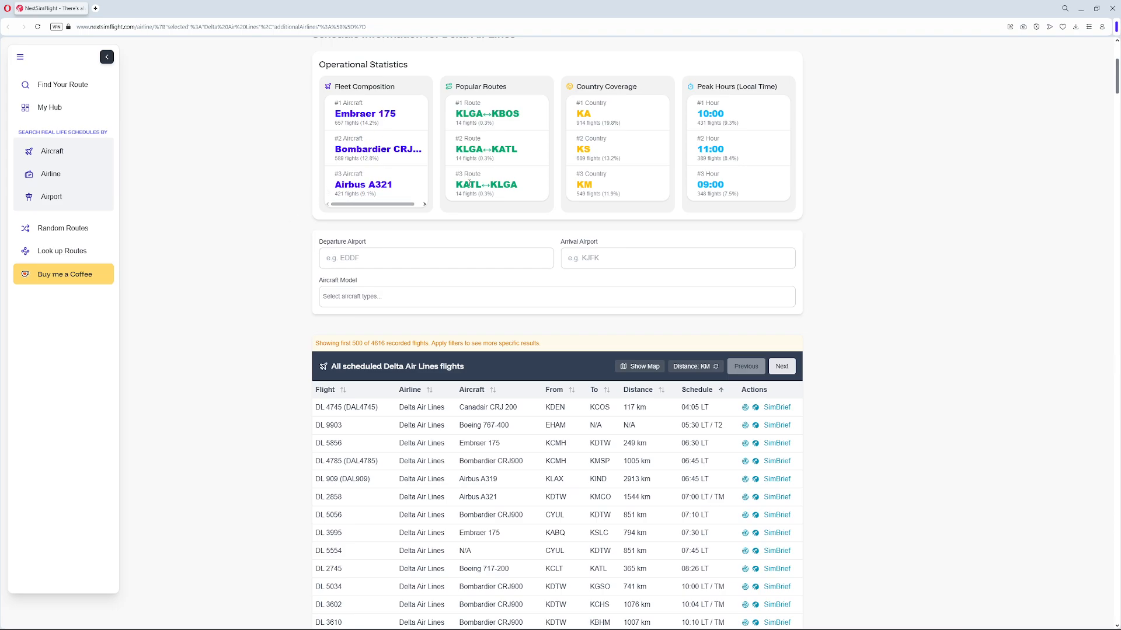
{"action": "scroll", "scroll_direction": "down", "scroll_amount": 3}
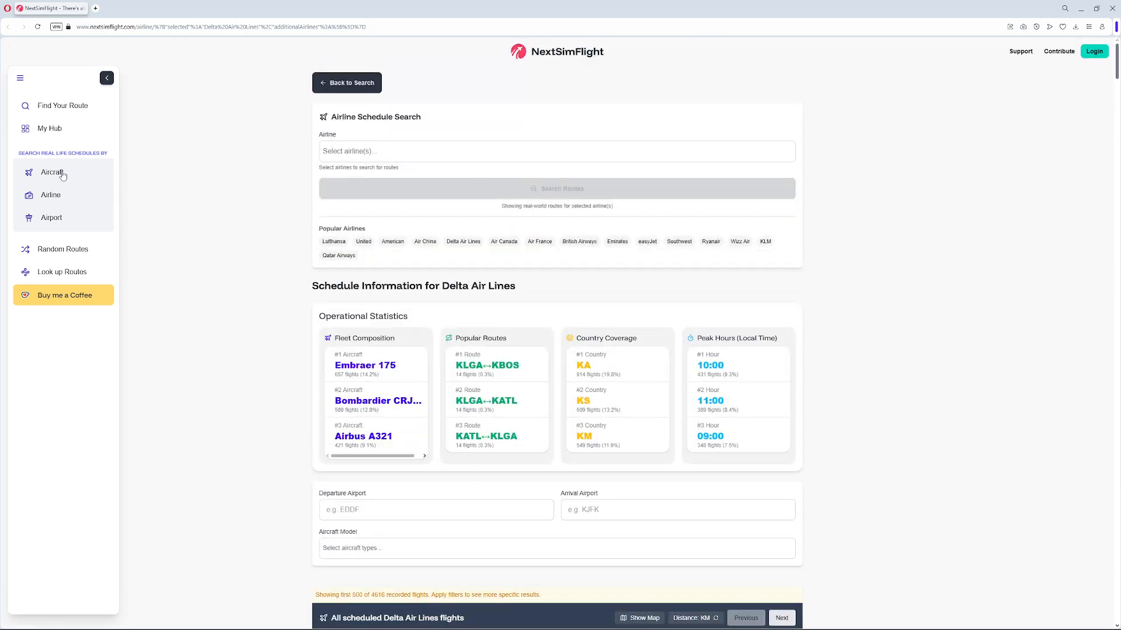
Step: In Aircraft route search, filter by 'Moon' and select the Mooney M20
{"action": "left_click", "coordinate": [52, 172]}
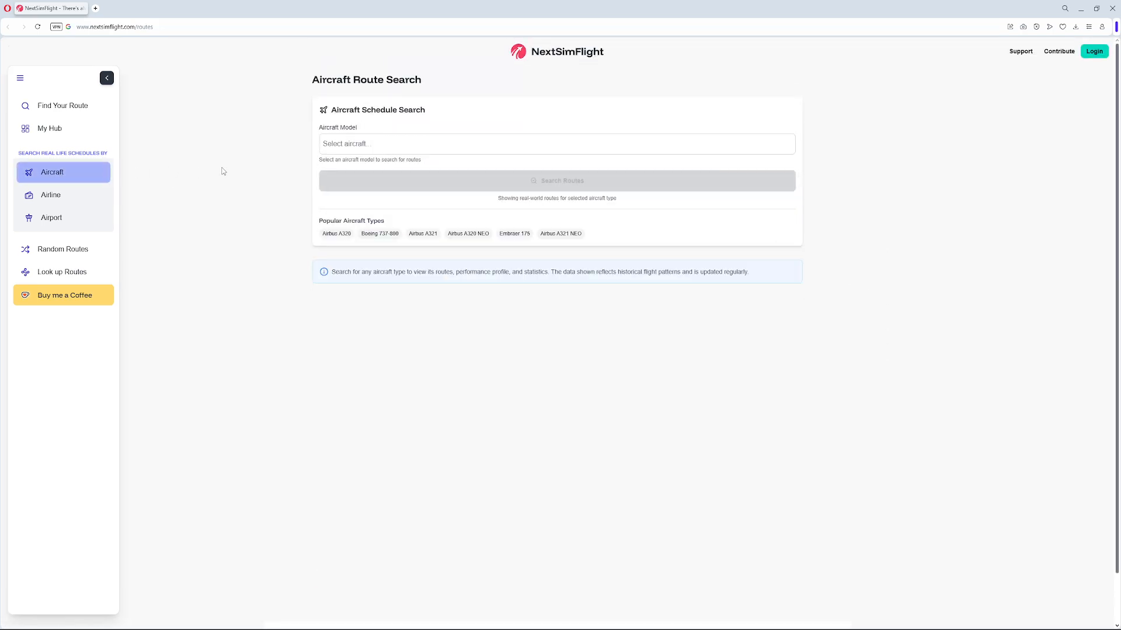
{"action": "left_click", "coordinate": [556, 143]}
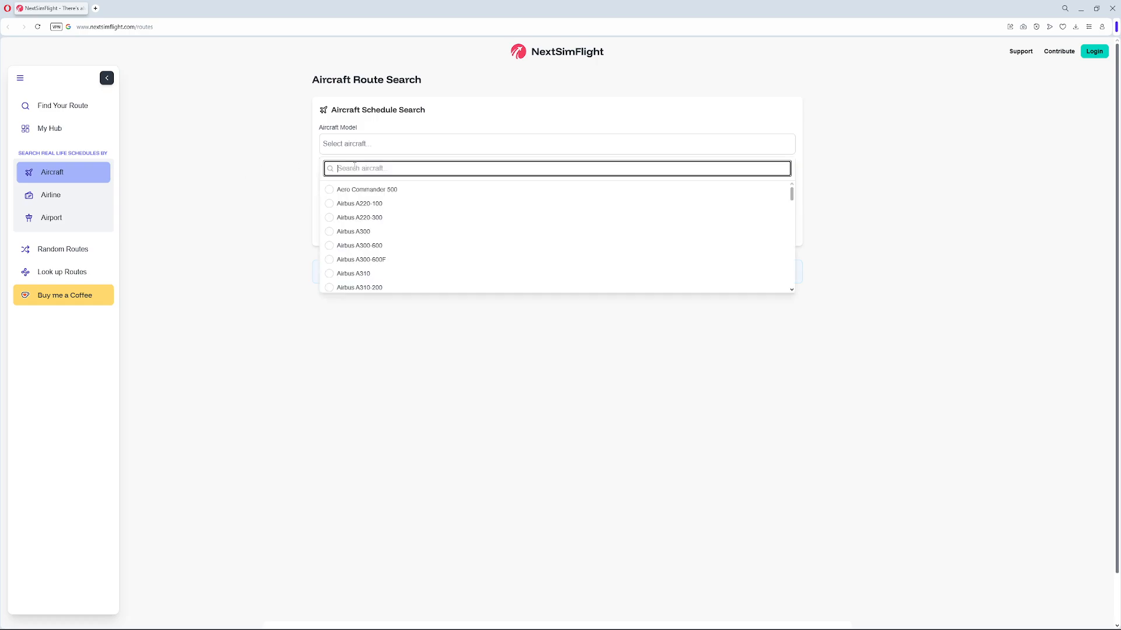
{"action": "type", "text": "Moon"}
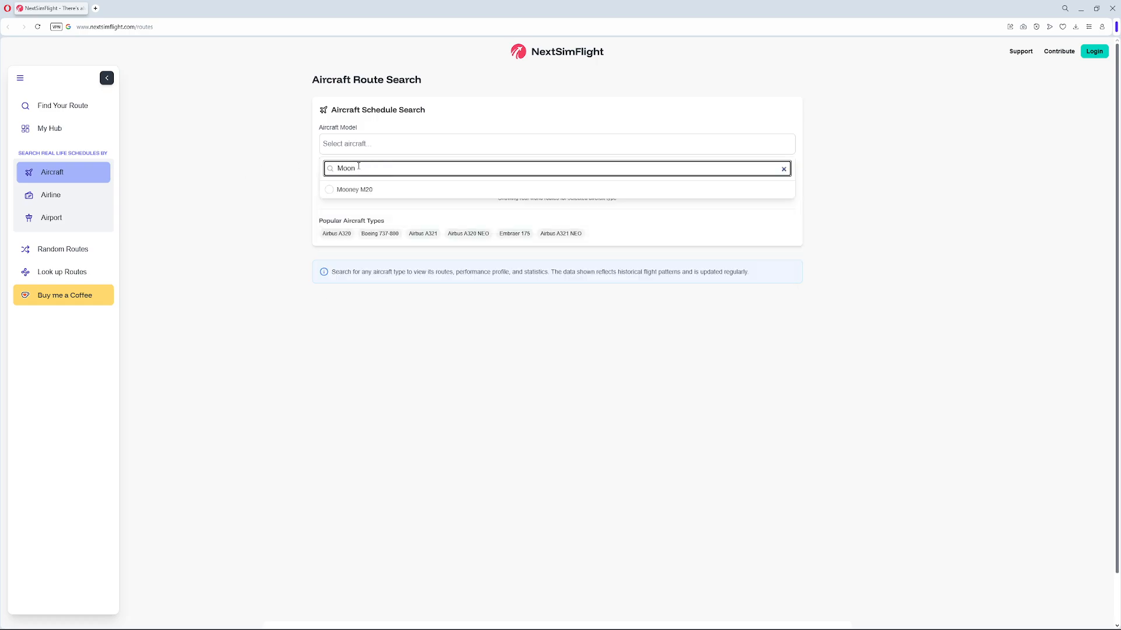
{"action": "left_click", "coordinate": [354, 189]}
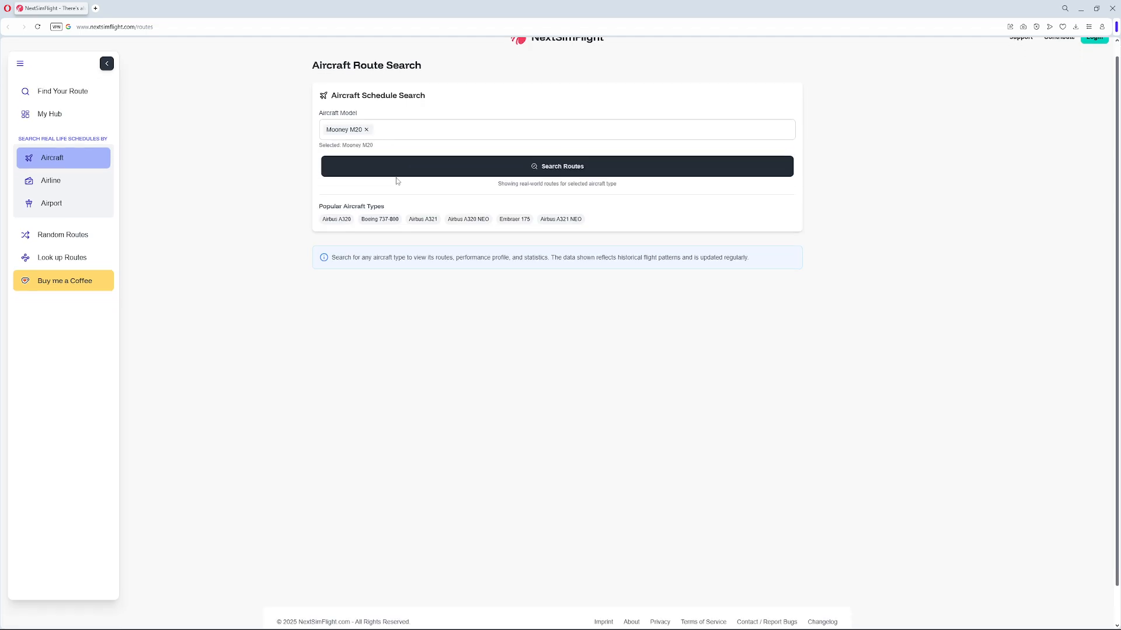
Step: Search Mooney M20 routes, finding no flights, then filter the model list by 'Cirru'
{"action": "left_click", "coordinate": [557, 166]}
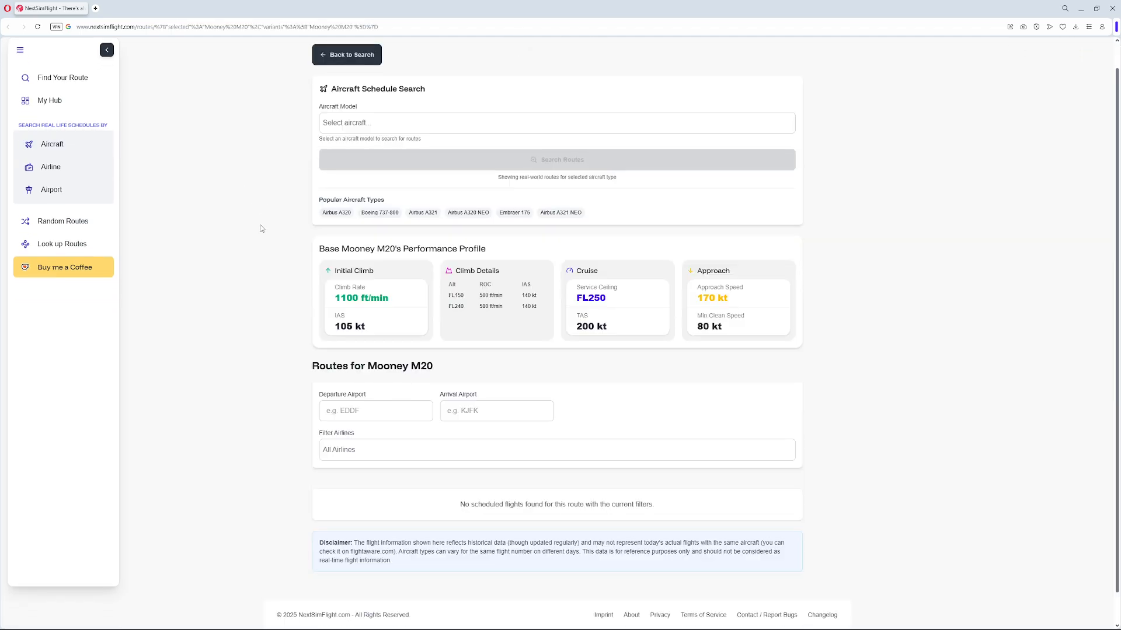
{"action": "triple_click", "coordinate": [557, 503]}
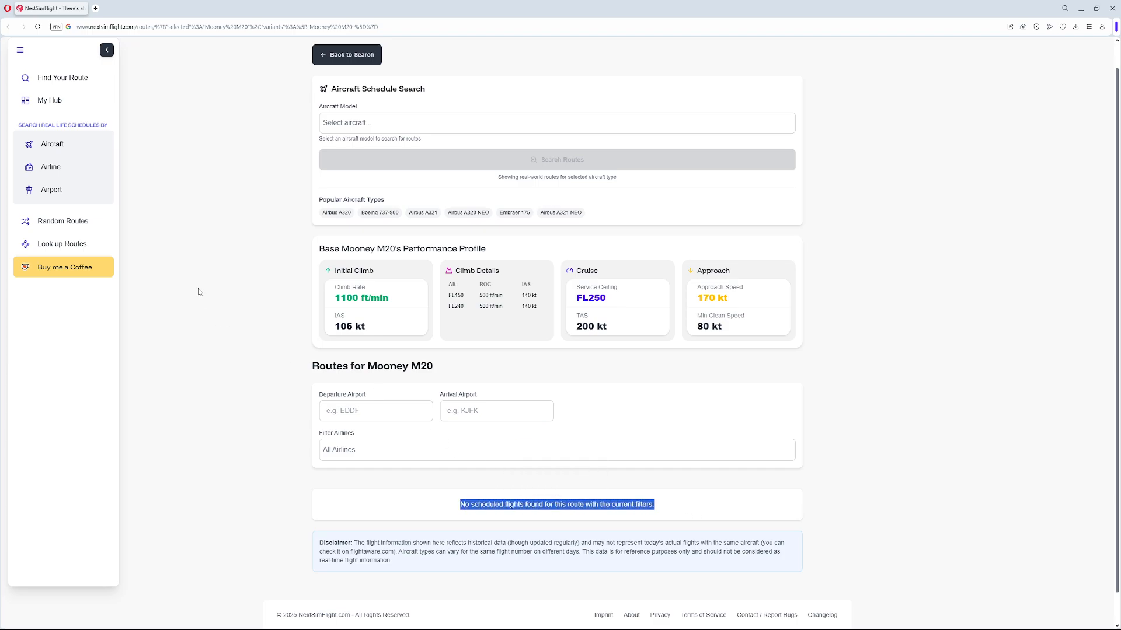
{"action": "left_click", "coordinate": [556, 122]}
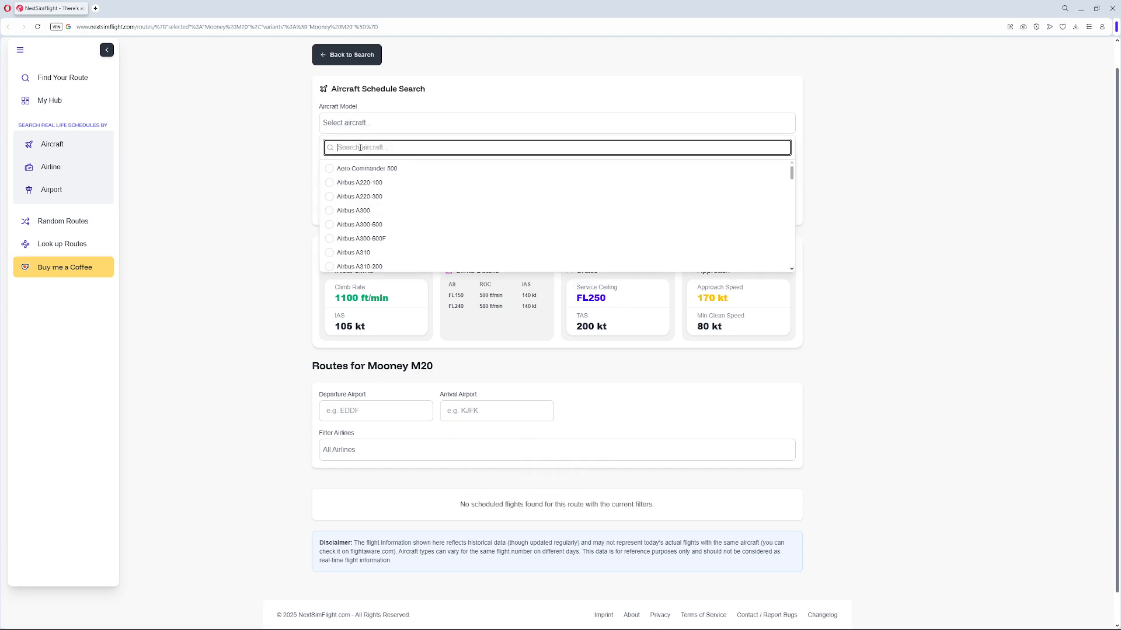
{"action": "type", "text": "Cirru"}
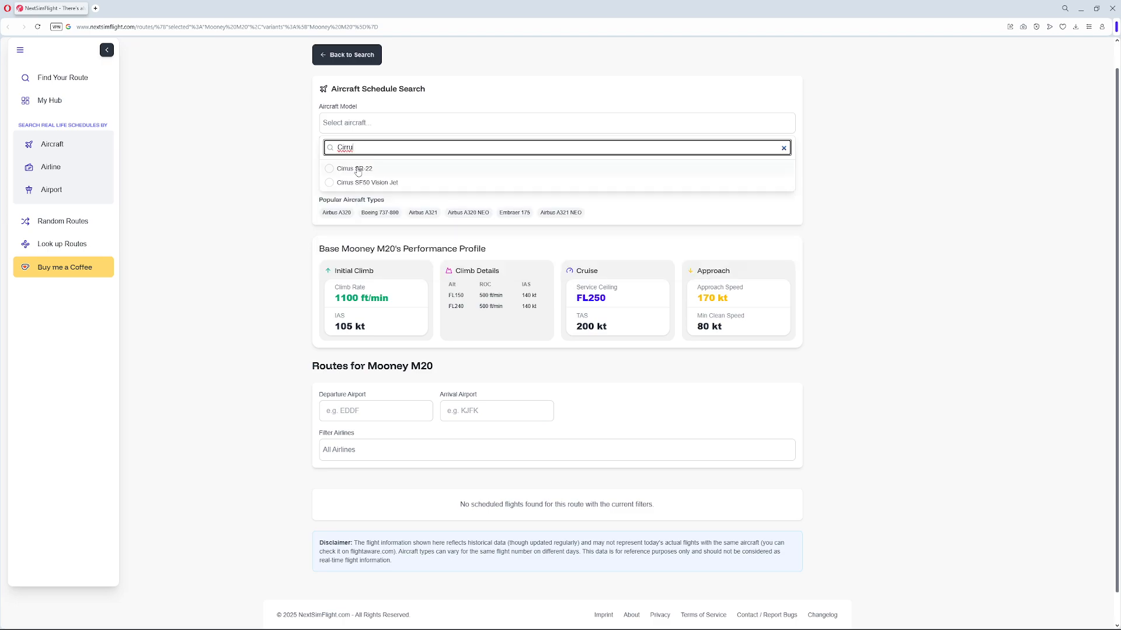
Step: Select Cirrus SR-22 and scroll through its performance, operators and scheduled flights
{"action": "left_click", "coordinate": [355, 169]}
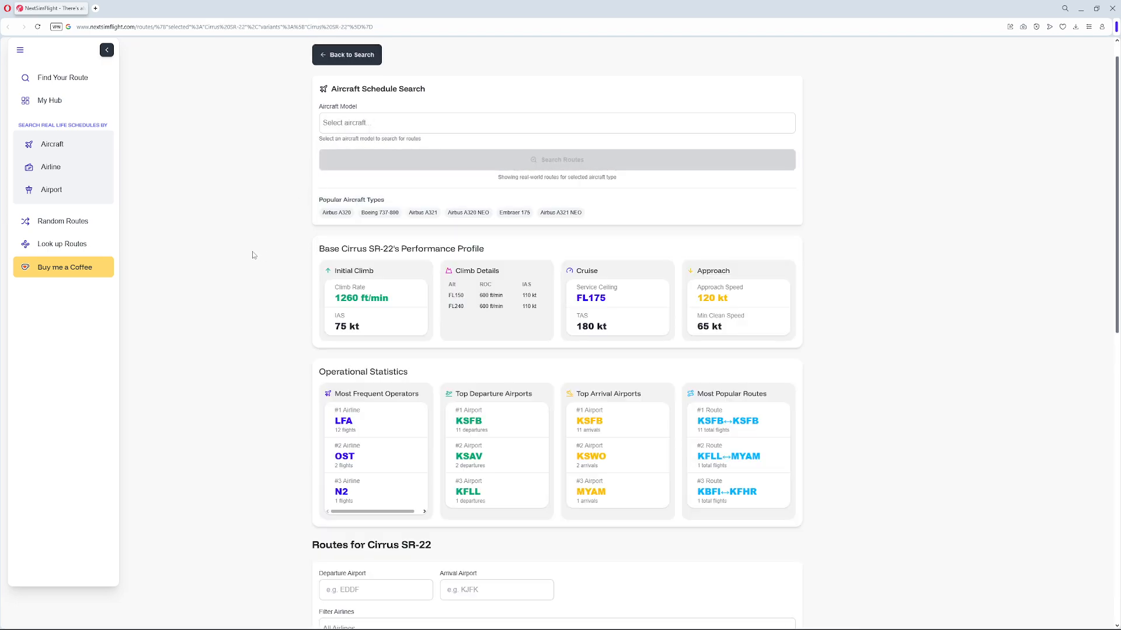
{"action": "scroll", "scroll_direction": "down", "scroll_amount": 3}
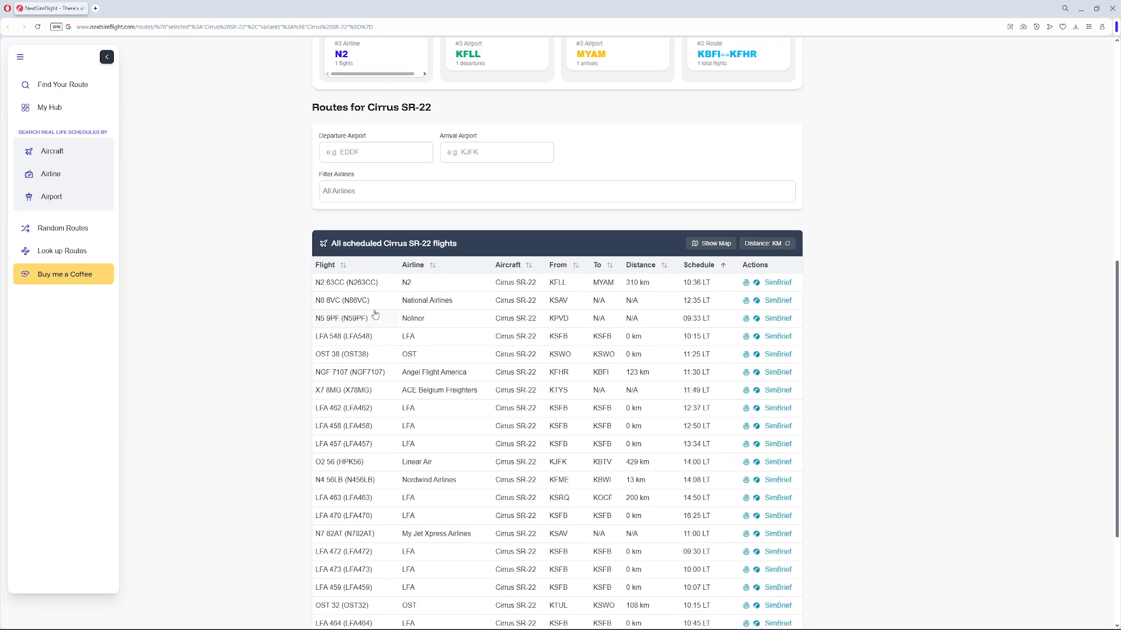
{"action": "mouse_move", "coordinate": [521, 303]}
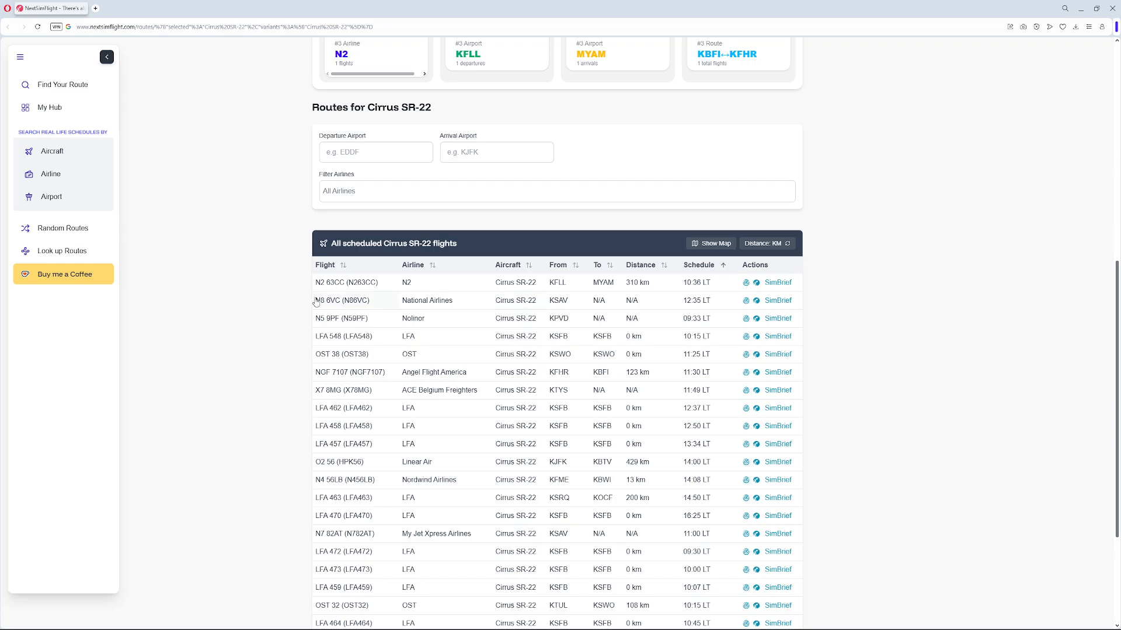
{"action": "scroll", "scroll_direction": "down", "scroll_amount": 3}
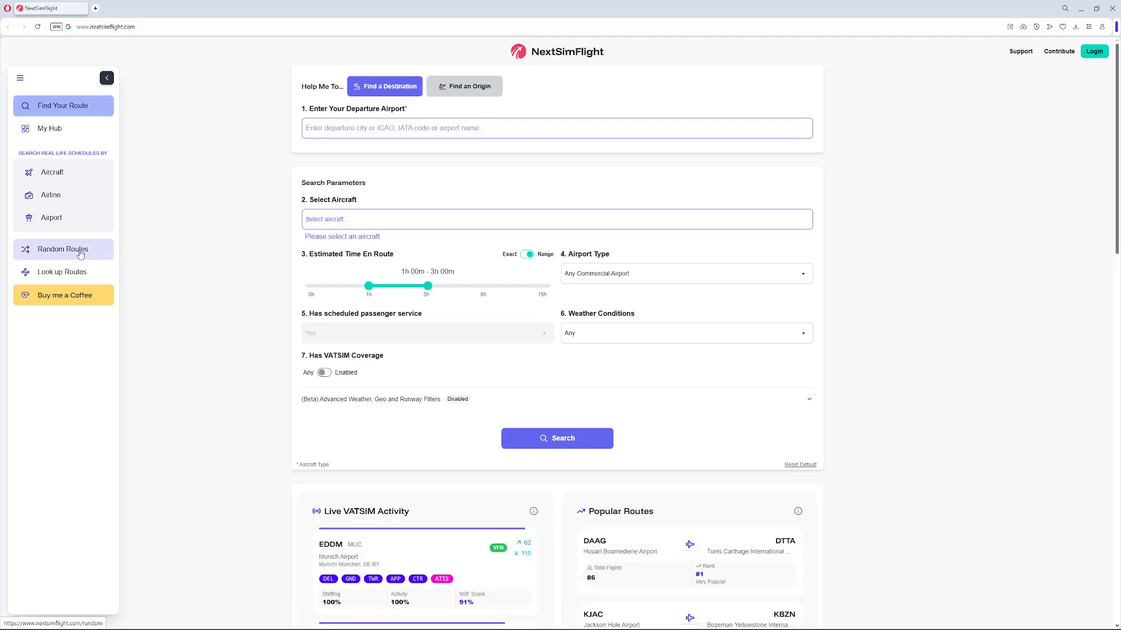
Step: Randomize a route with Local Airports, Fast Piston aircraft and a 00:30 flight time
{"action": "left_click", "coordinate": [62, 249]}
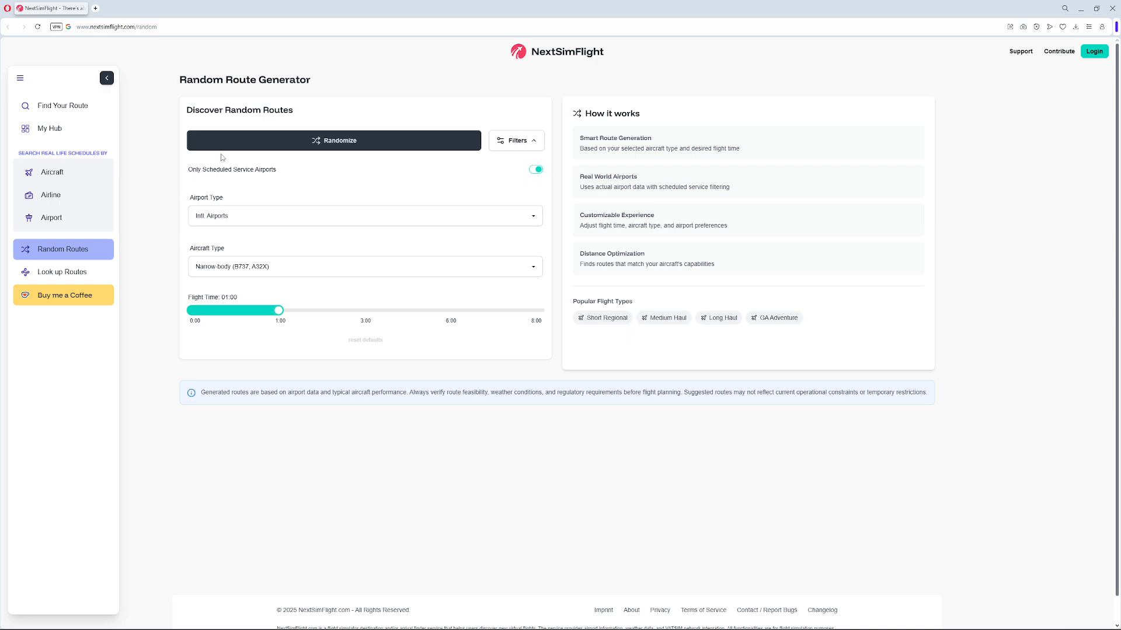
{"action": "mouse_move", "coordinate": [329, 141]}
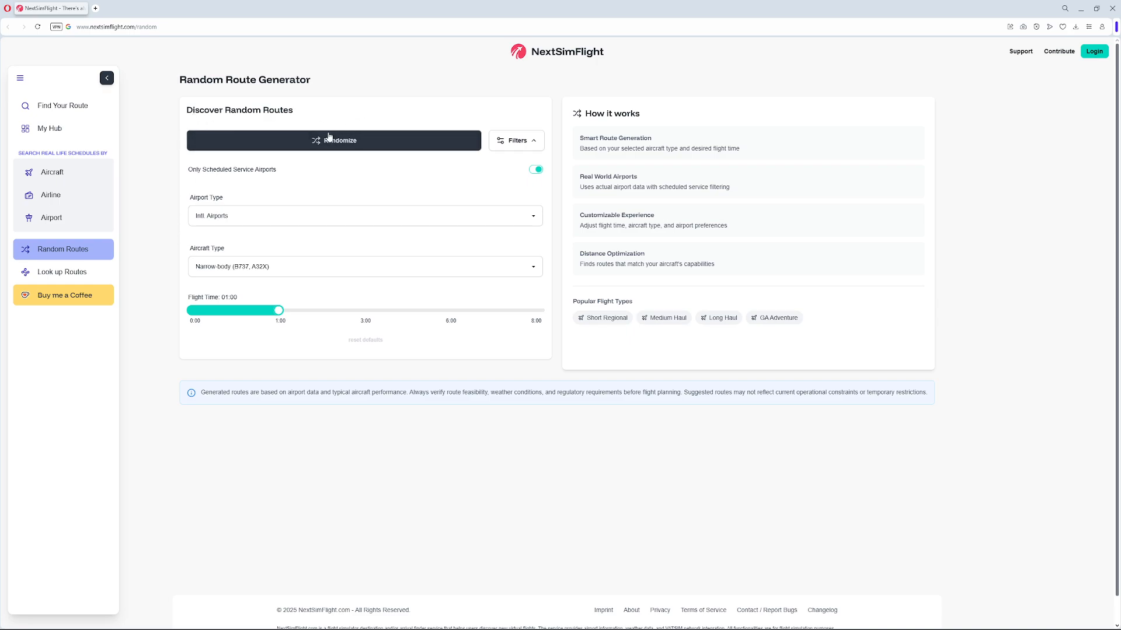
{"action": "left_click", "coordinate": [516, 140]}
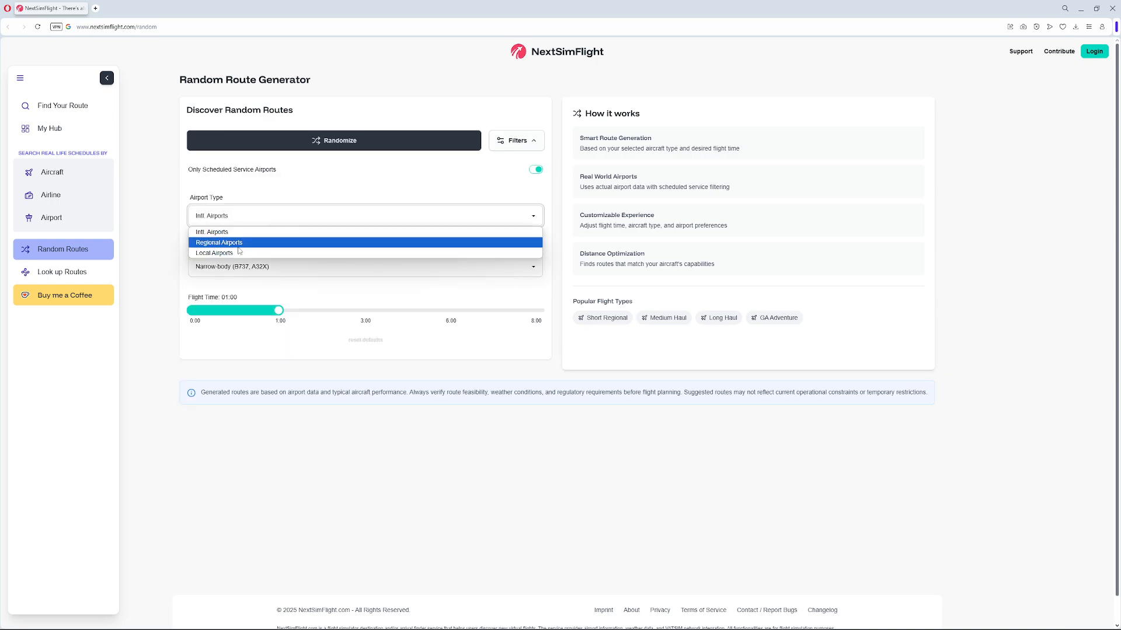
{"action": "left_click", "coordinate": [214, 253]}
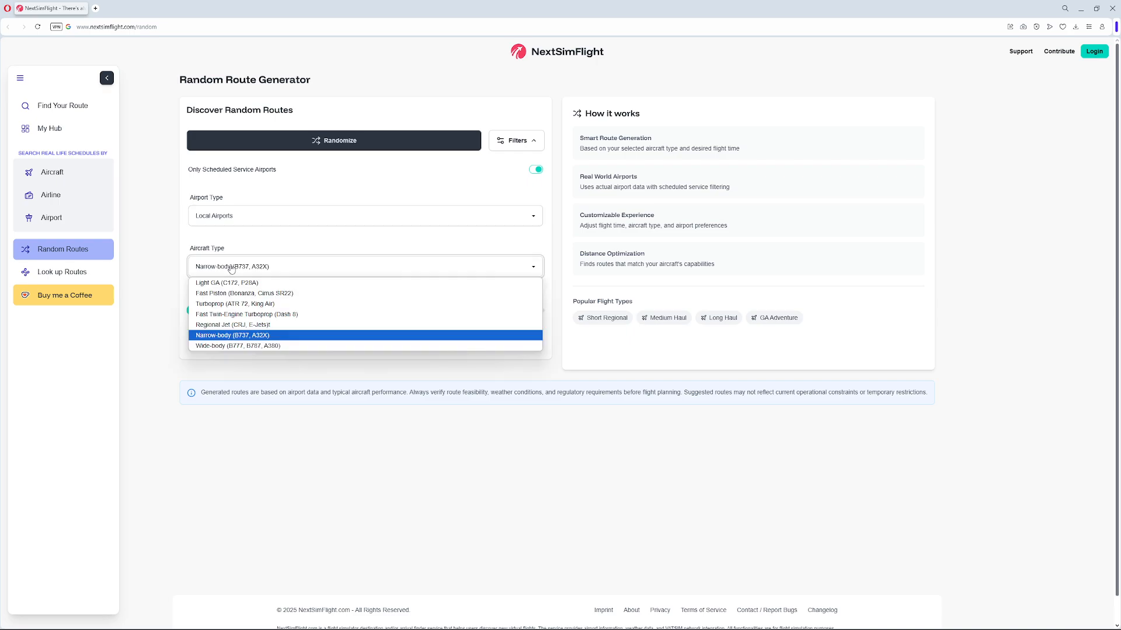
{"action": "left_click", "coordinate": [244, 293]}
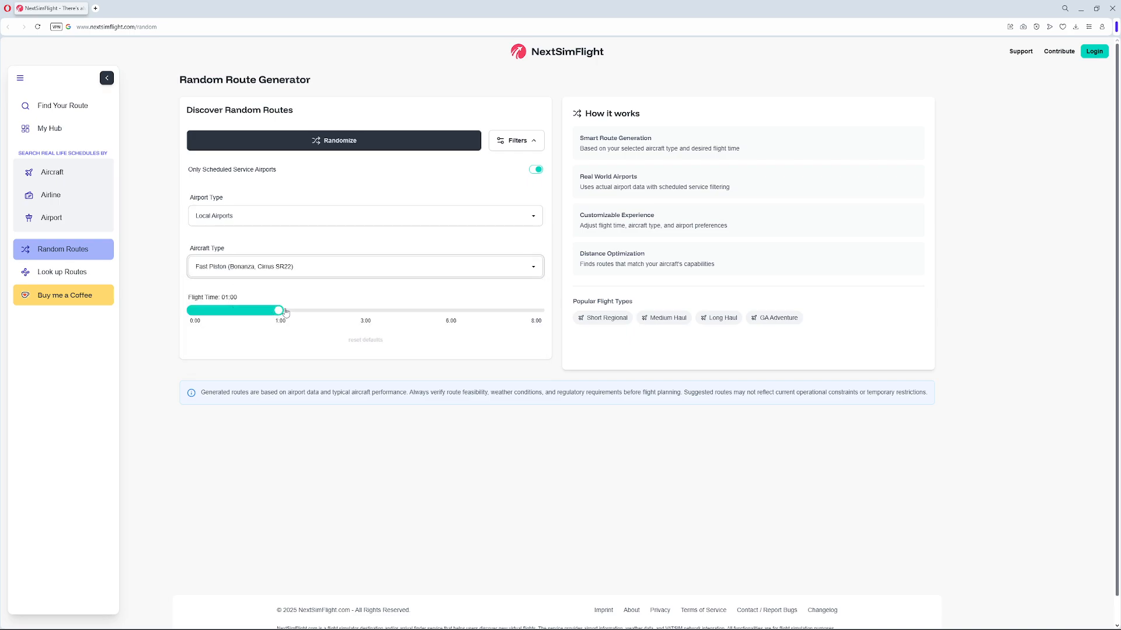
{"action": "left_click_drag", "start_coordinate": [279, 309], "coordinate": [245, 310]}
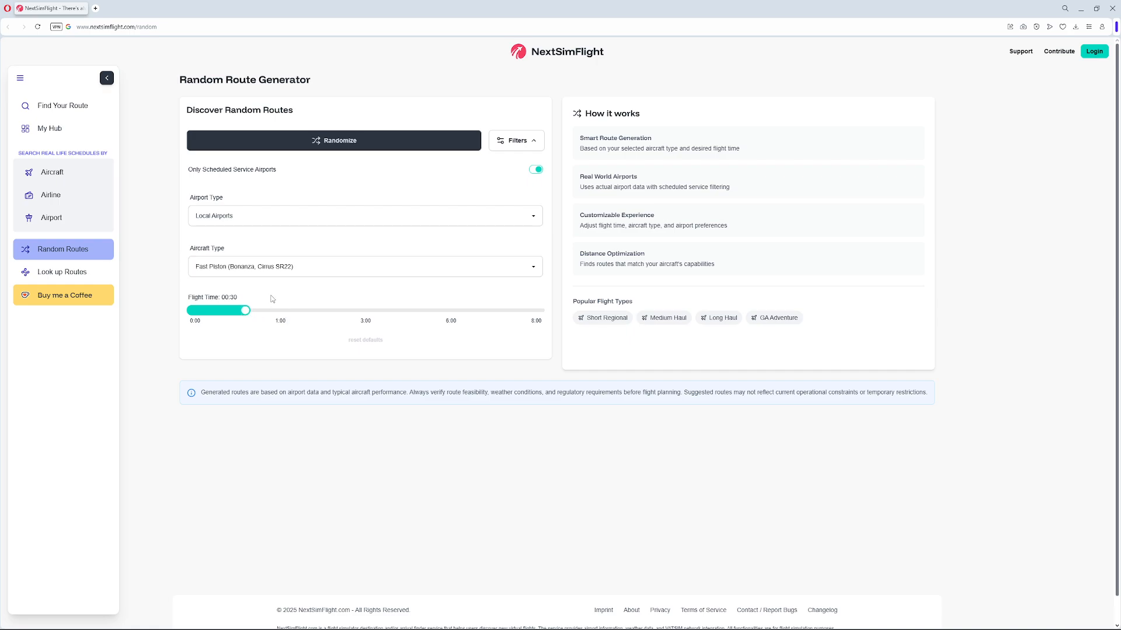
{"action": "left_click", "coordinate": [333, 140]}
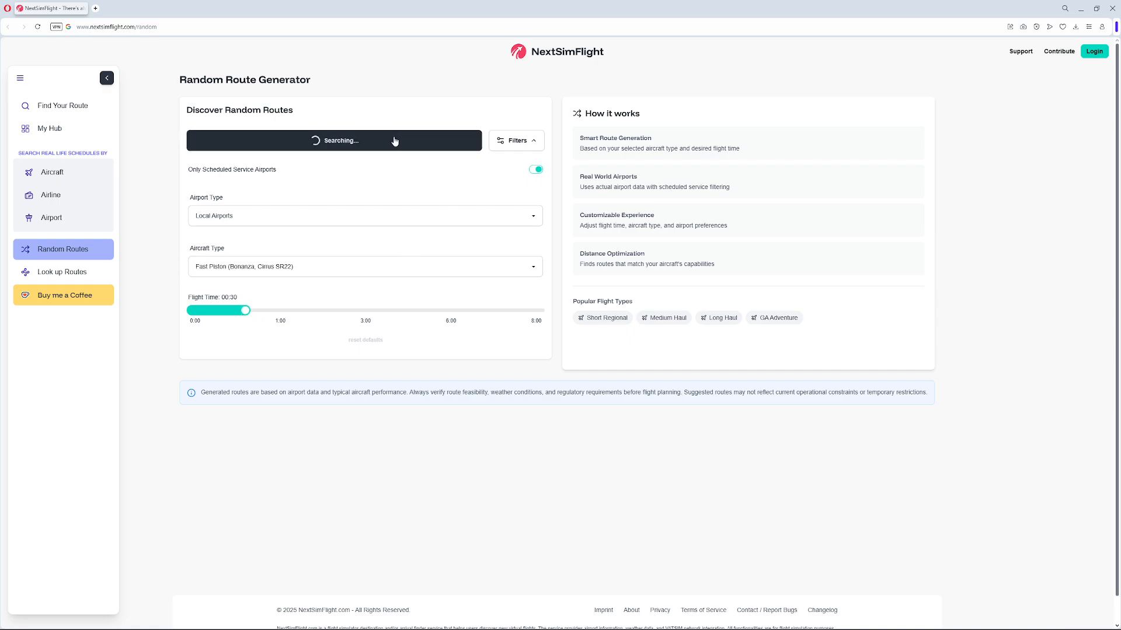
Step: Review the CYCS to CYXN route's airport details, runways and METAR weather
{"action": "left_click", "coordinate": [334, 140]}
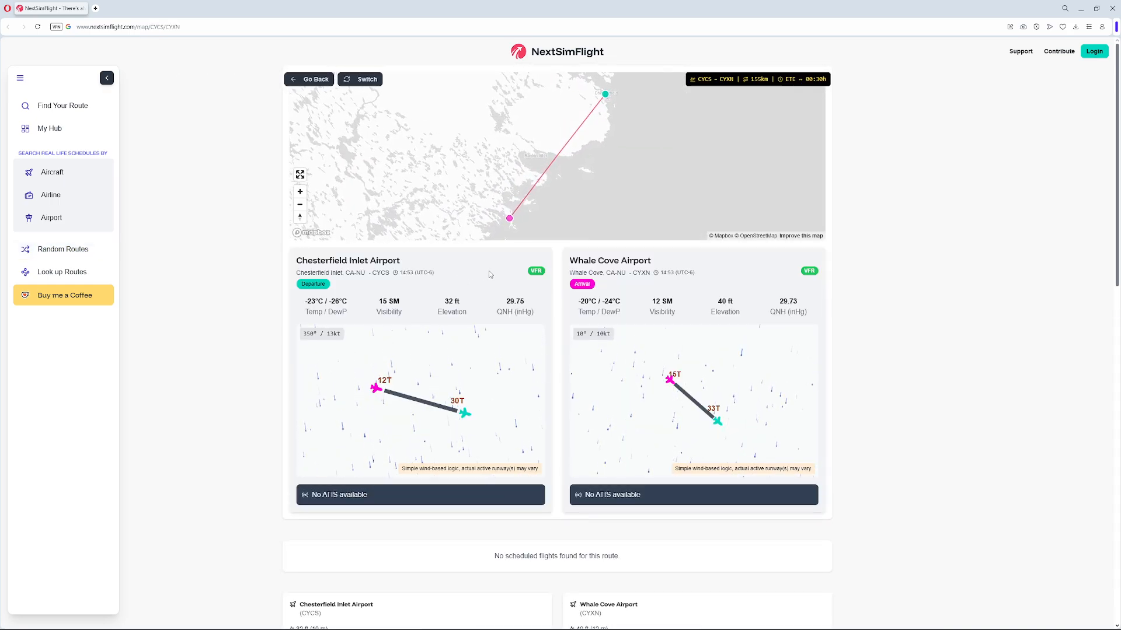
{"action": "mouse_move", "coordinate": [580, 124]}
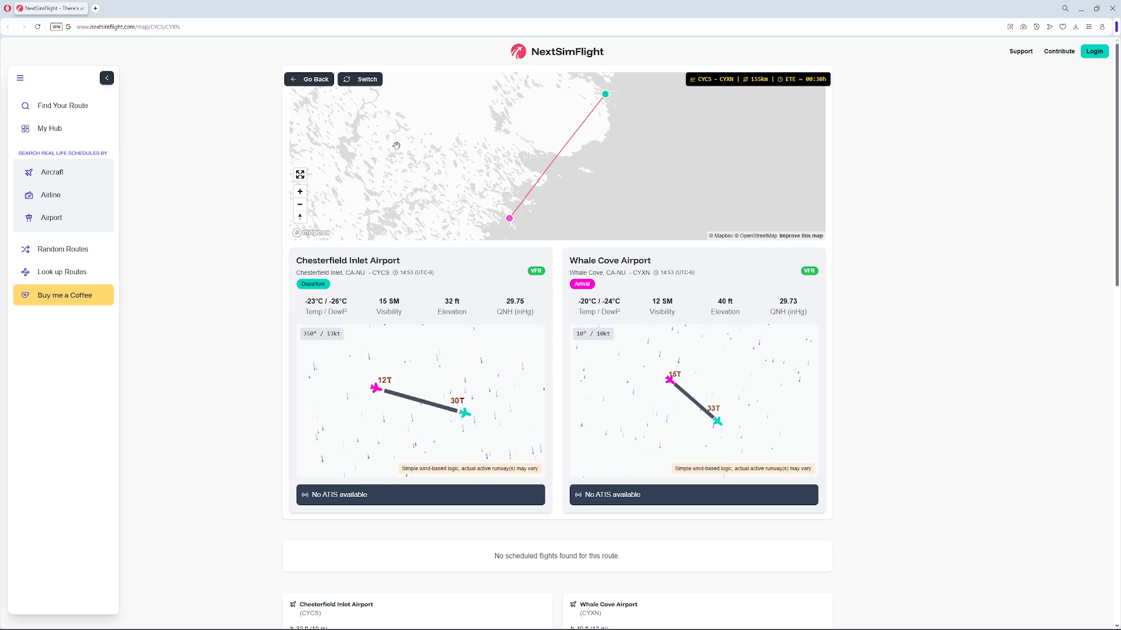
{"action": "mouse_move", "coordinate": [405, 351]}
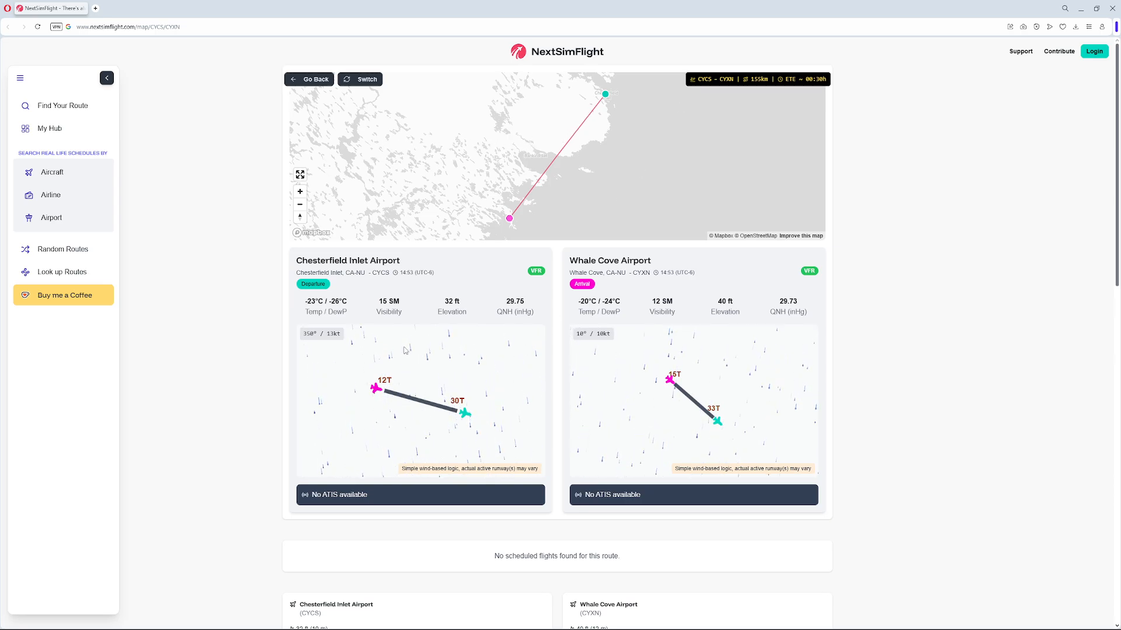
{"action": "scroll", "scroll_direction": "down", "scroll_amount": 3}
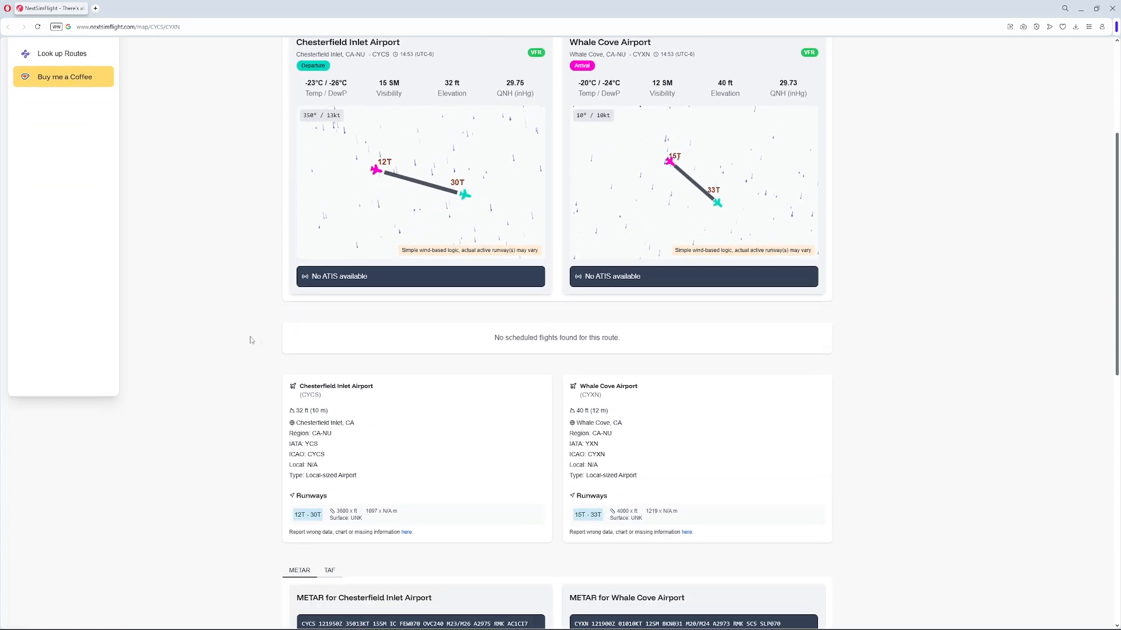
{"action": "scroll", "scroll_direction": "down", "scroll_amount": 3}
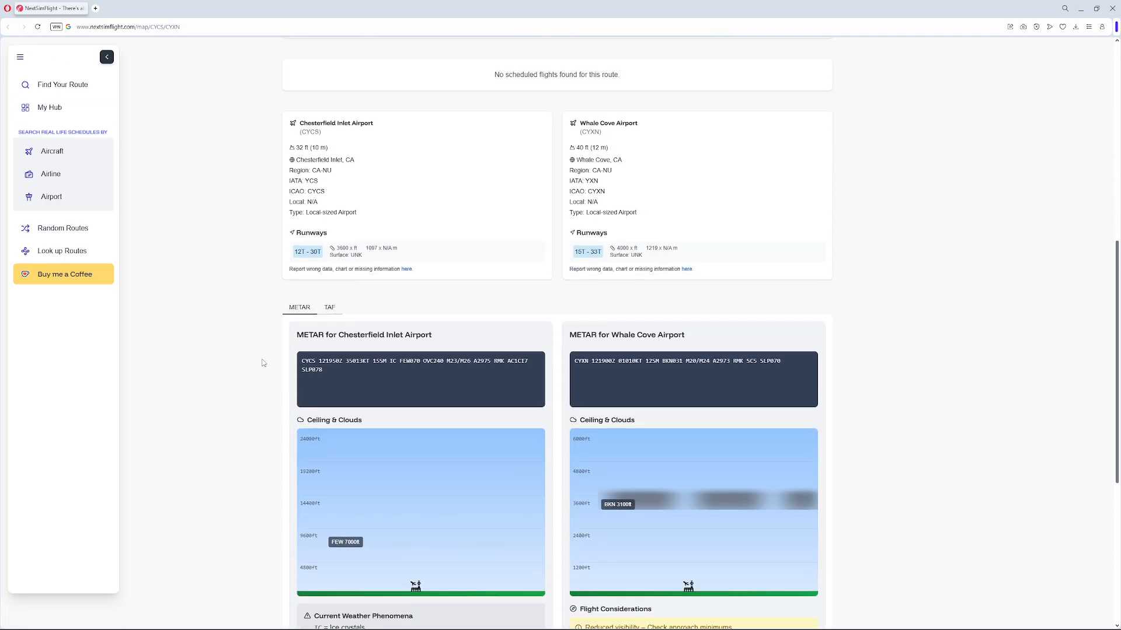
{"action": "scroll", "scroll_direction": "down", "scroll_amount": 3}
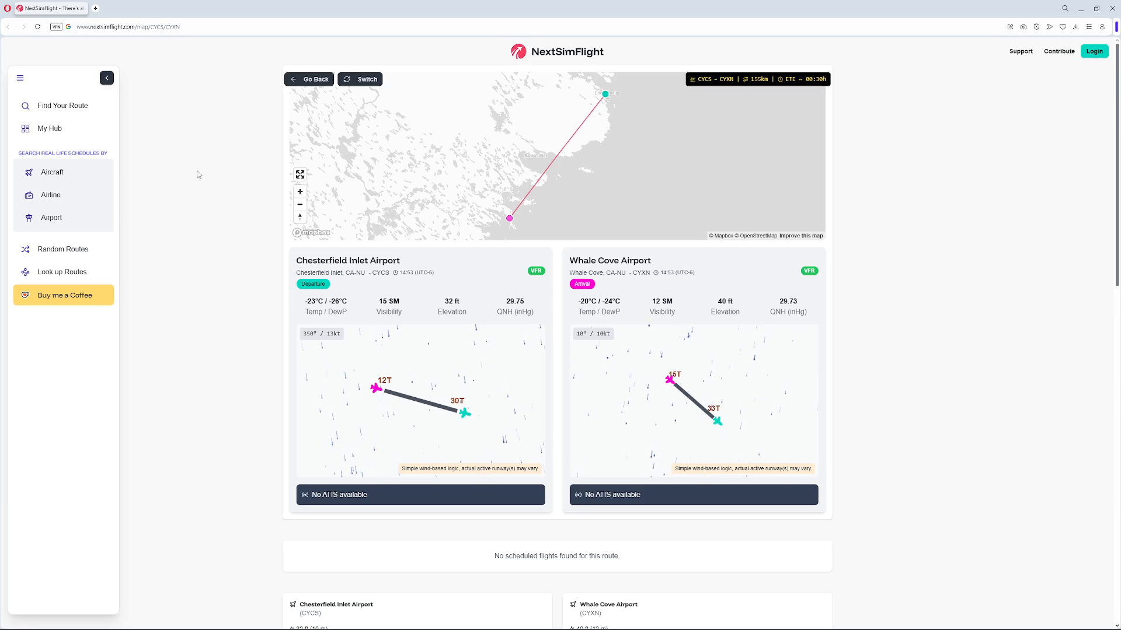
Step: Randomize a route with Intl Airports, Narrow-body aircraft and a 01:00 flight time
{"action": "left_click", "coordinate": [62, 249]}
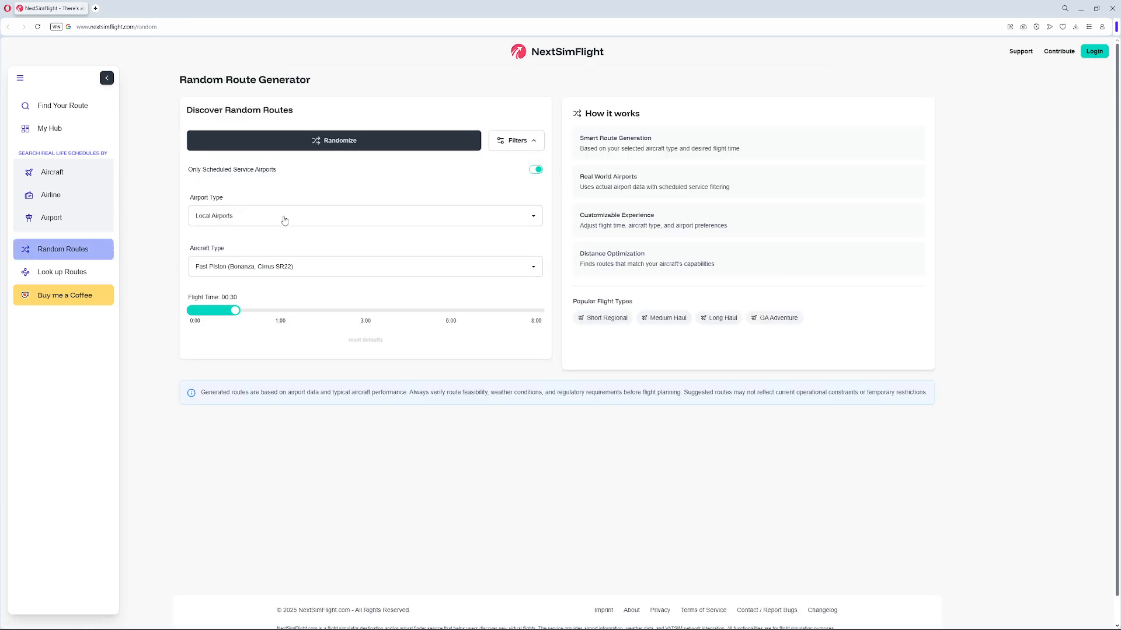
{"action": "left_click", "coordinate": [364, 216]}
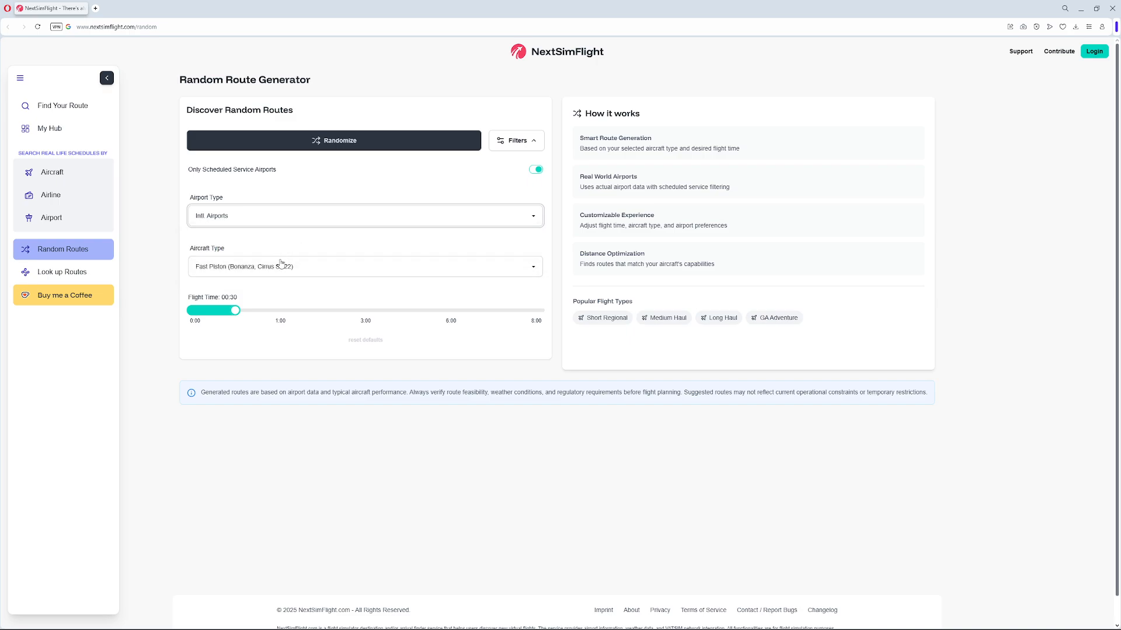
{"action": "left_click", "coordinate": [364, 266]}
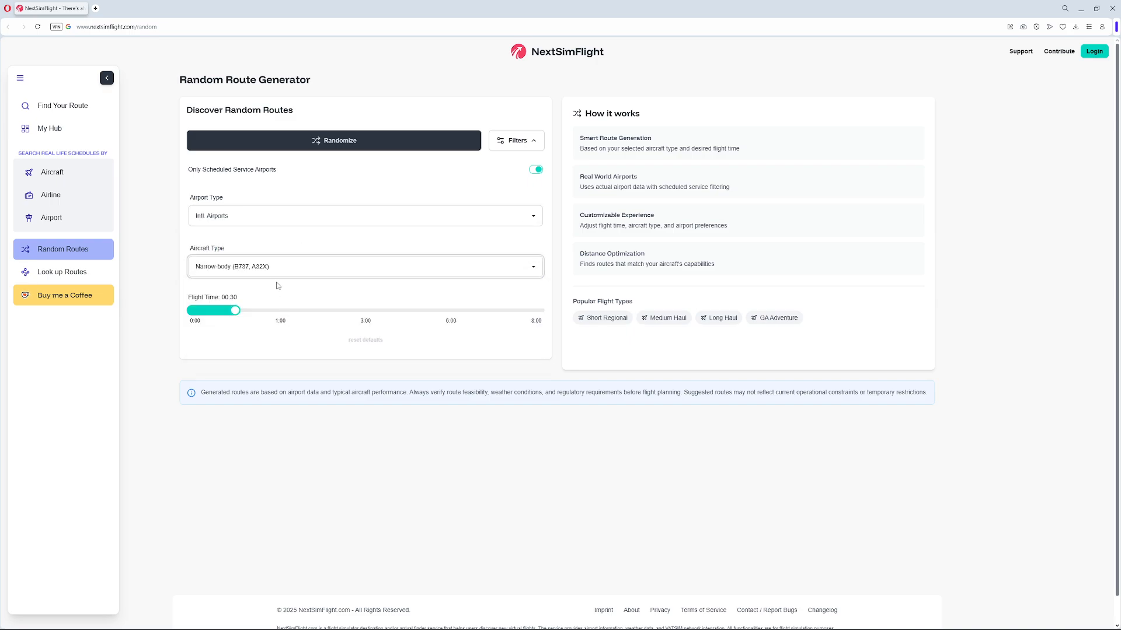
{"action": "left_click_drag", "start_coordinate": [234, 310], "coordinate": [280, 310]}
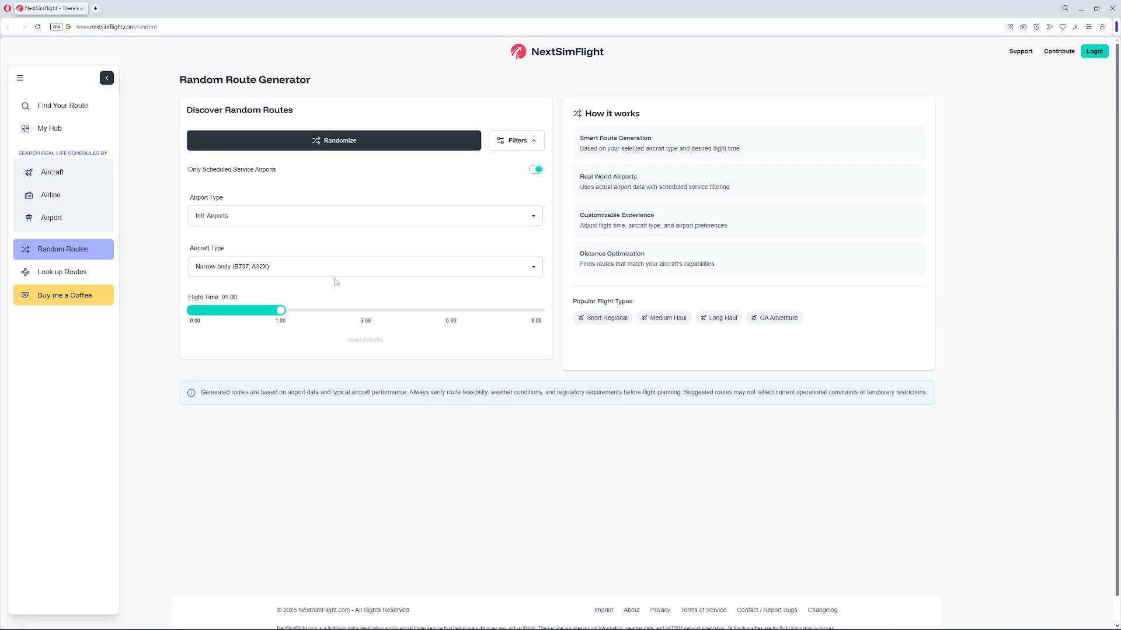
{"action": "left_click", "coordinate": [334, 140]}
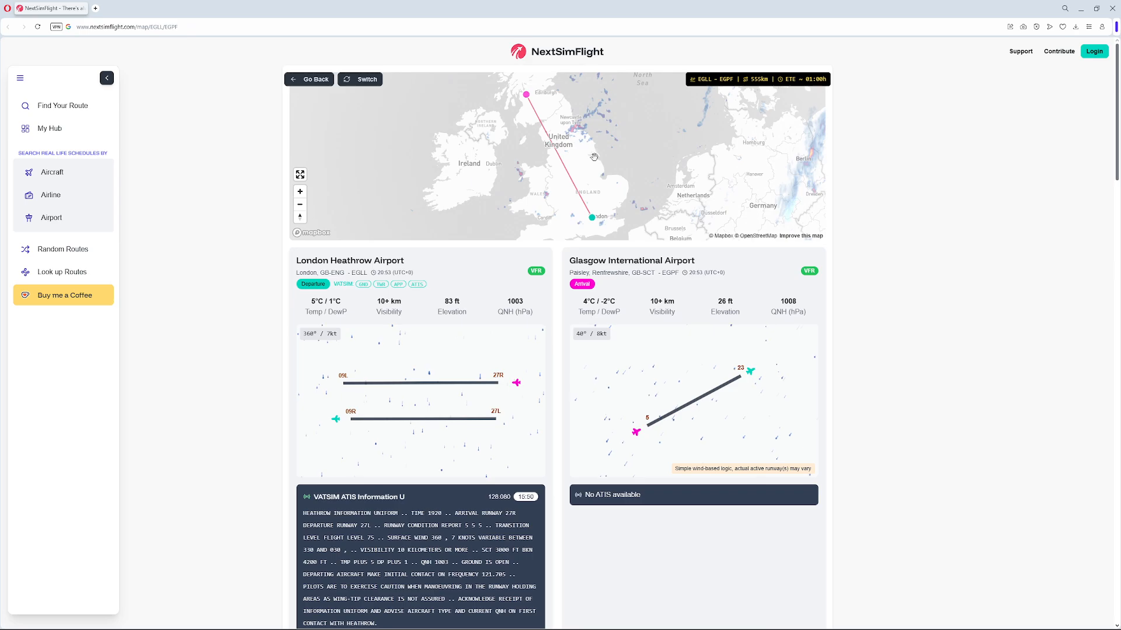
{"action": "mouse_move", "coordinate": [279, 262]}
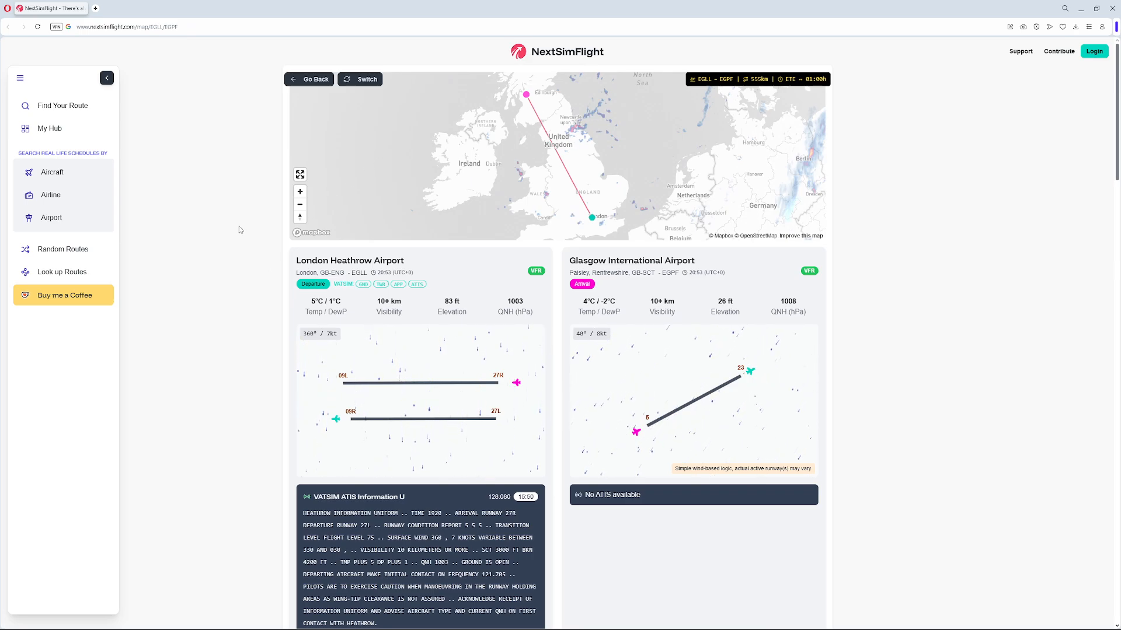
Step: Scroll through the EGLL–EGPF route page to review the map, weather and ATIS
{"action": "scroll", "scroll_direction": "down", "scroll_amount": 3}
{"action": "type", "text": "kbdl"}
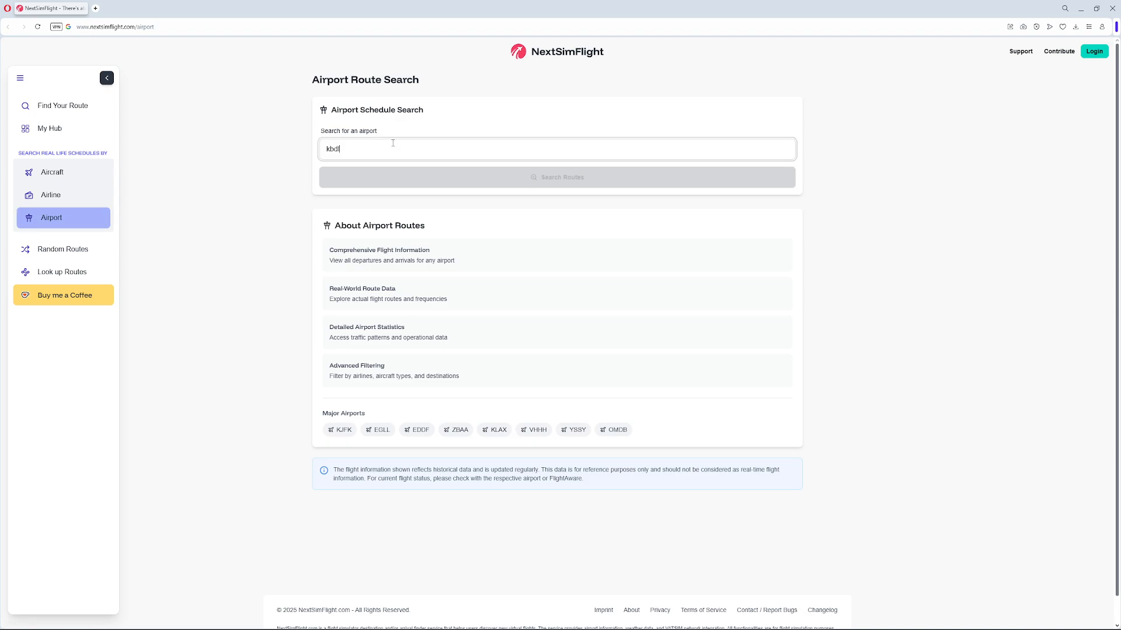
Step: Search routes for KBDL and scroll down through its Departures KBDL table
{"action": "left_click", "coordinate": [556, 176]}
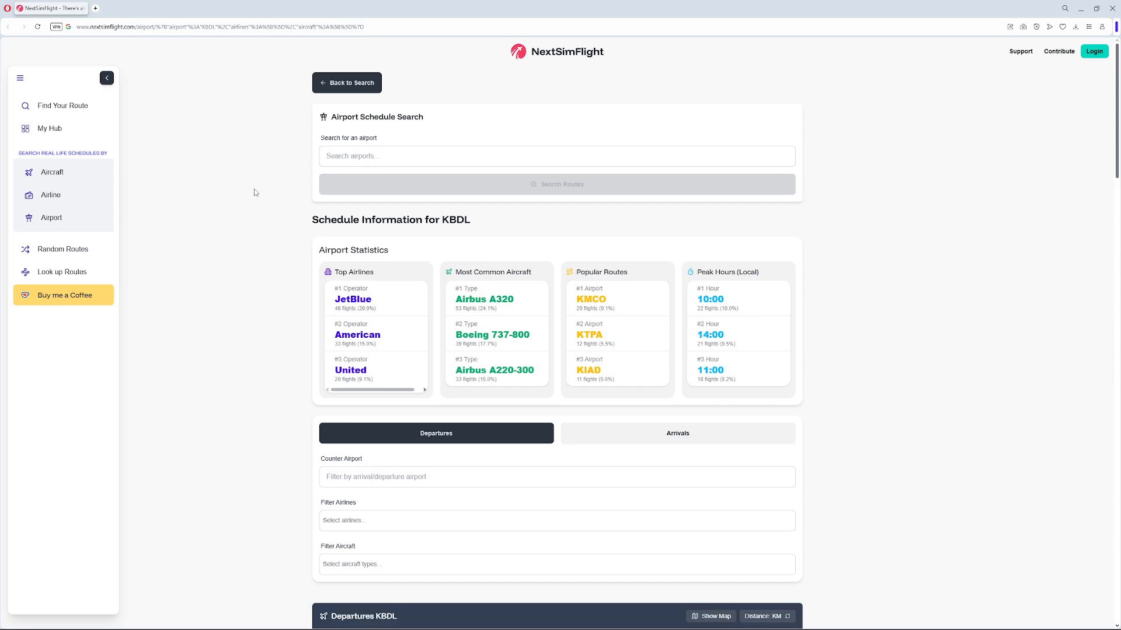
{"action": "scroll", "scroll_direction": "down", "scroll_amount": 3}
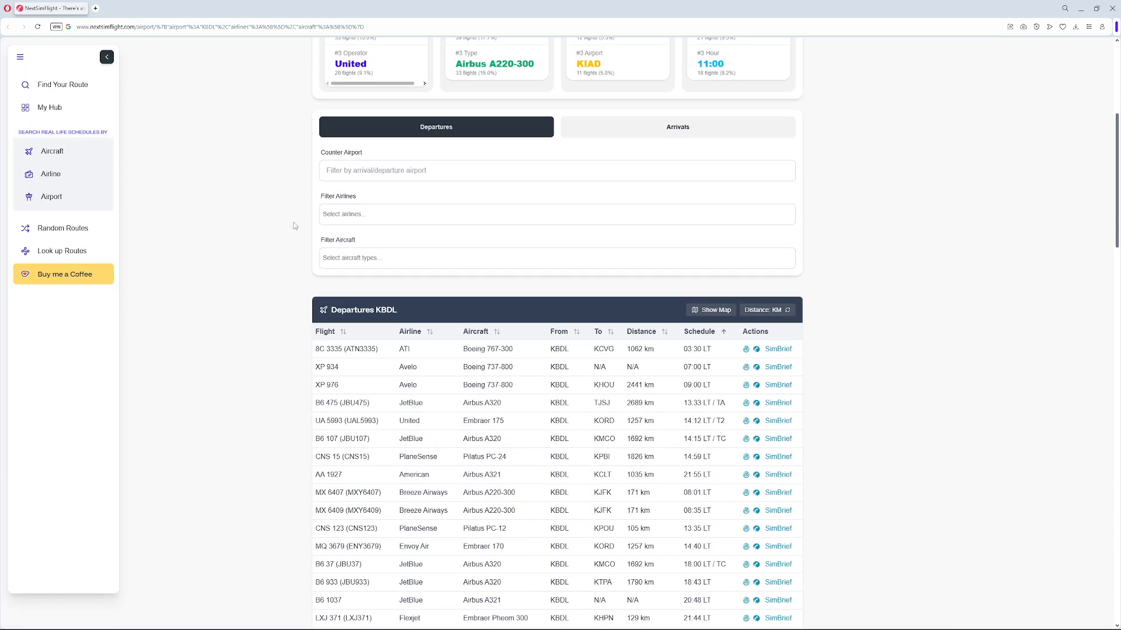
{"action": "scroll", "scroll_direction": "down", "scroll_amount": 3}
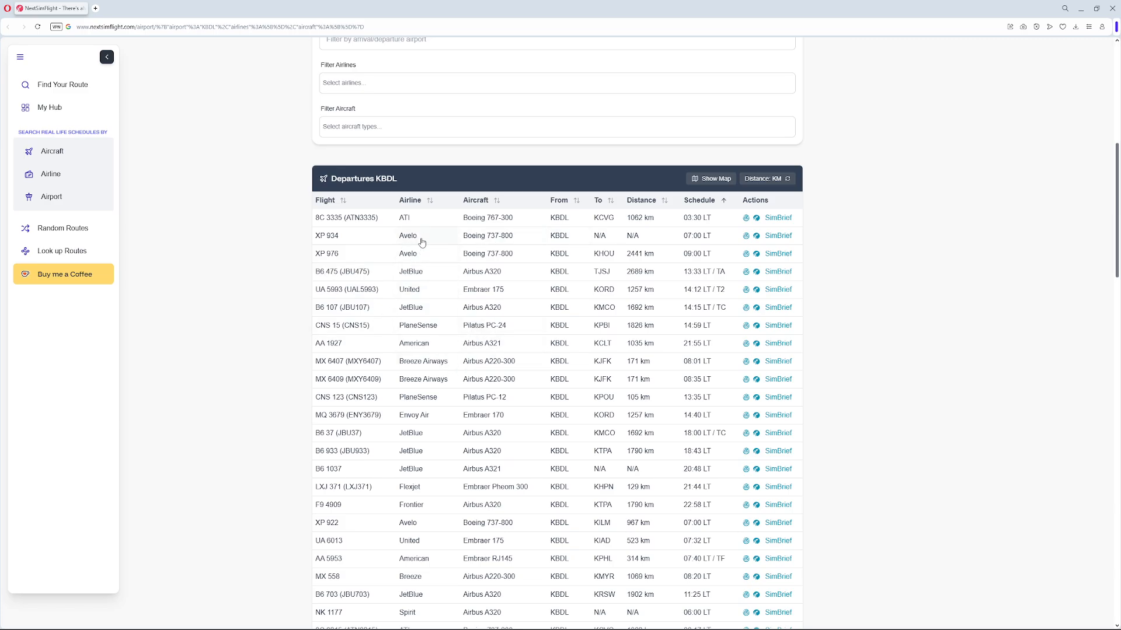
{"action": "mouse_move", "coordinate": [576, 299]}
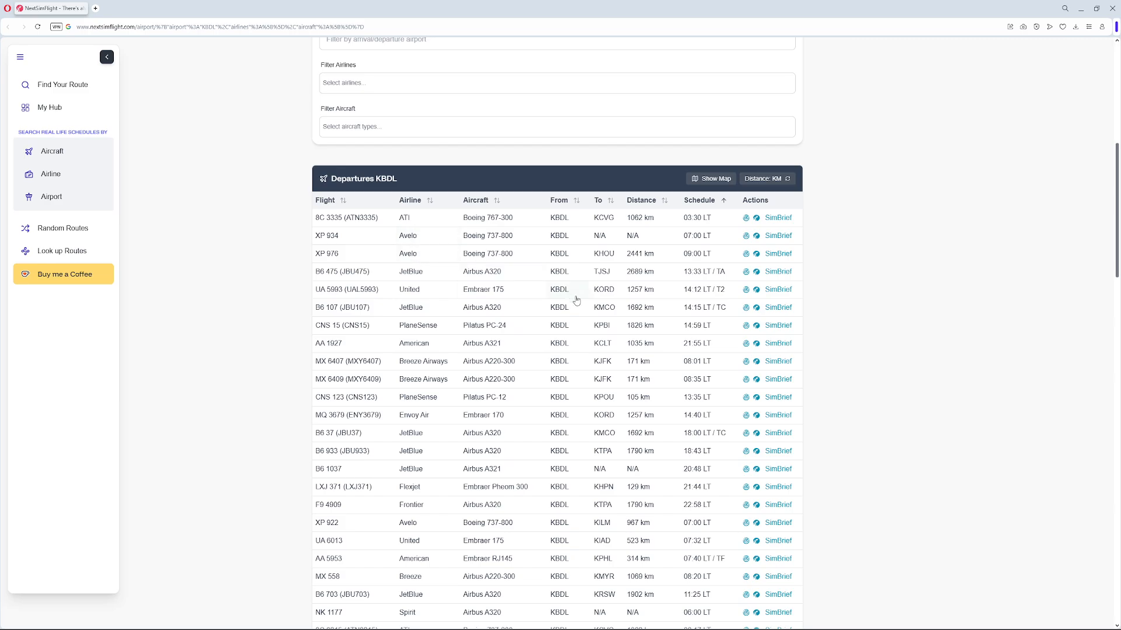
{"action": "scroll", "scroll_direction": "down", "scroll_amount": 3}
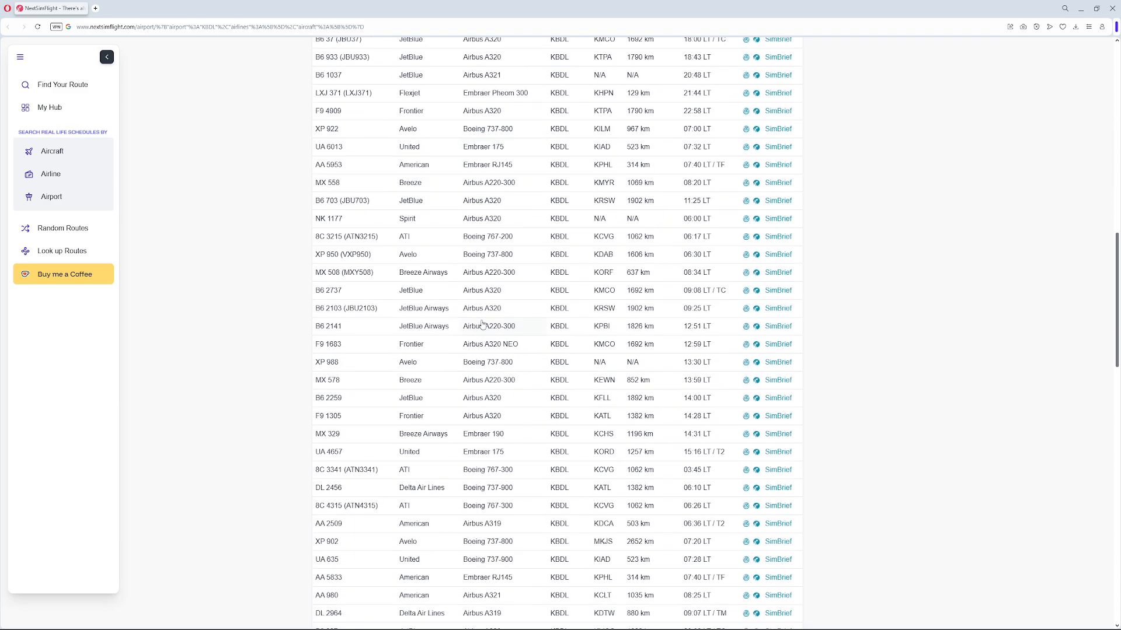